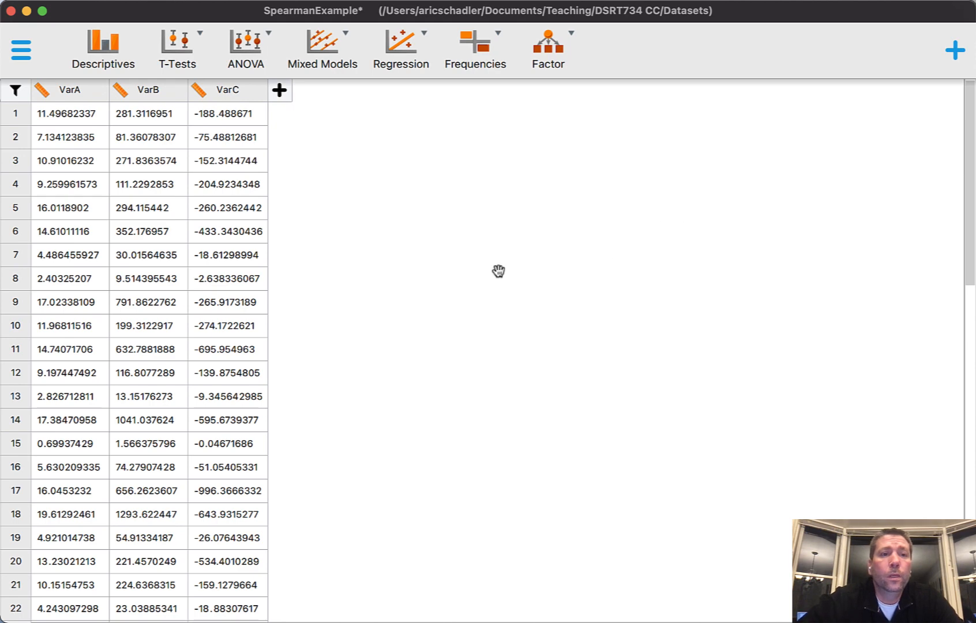
pyautogui.moveTo(65, 105)
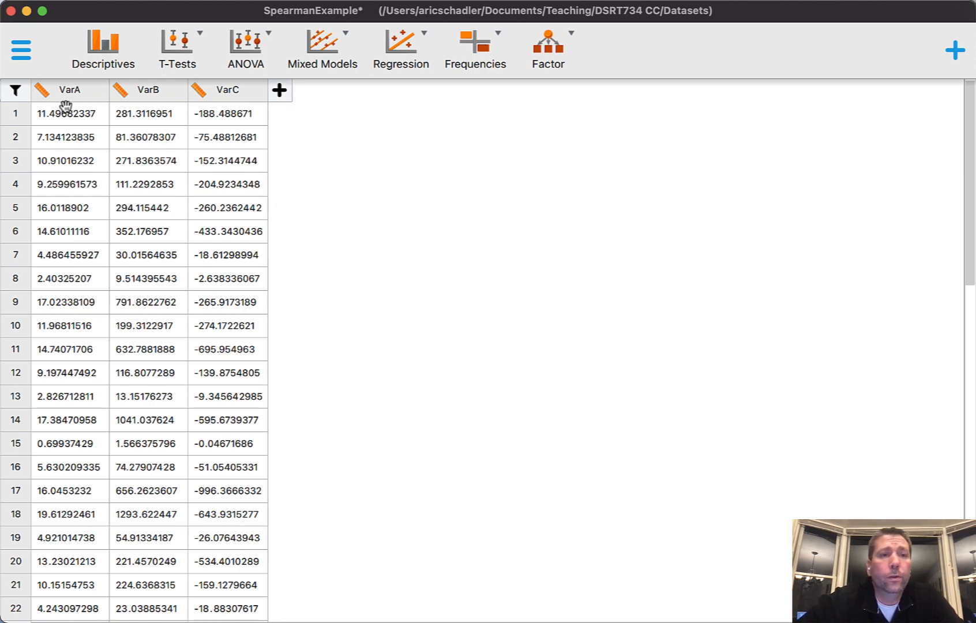
pyautogui.moveTo(233, 129)
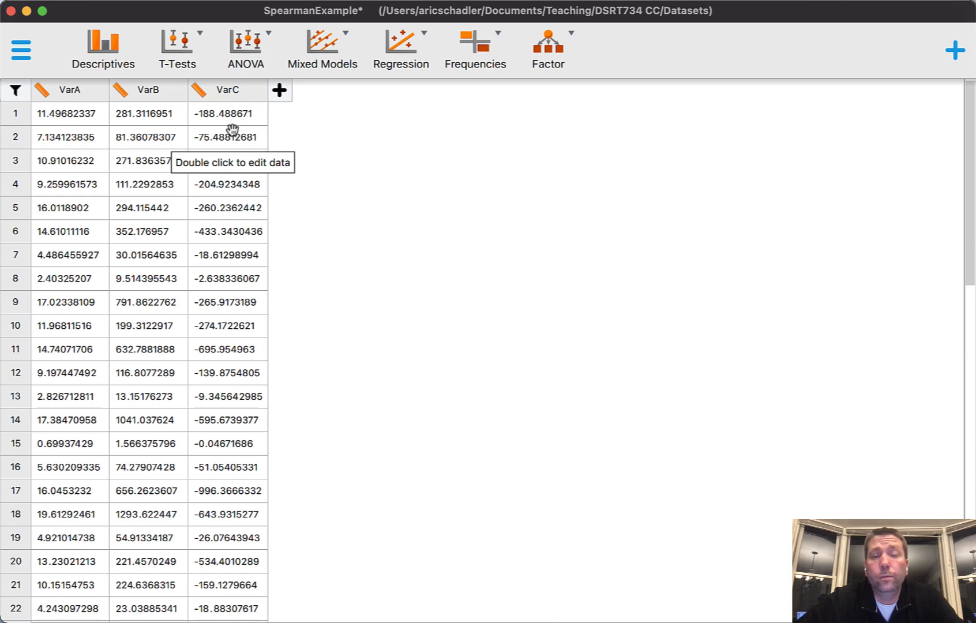
pyautogui.moveTo(401, 49)
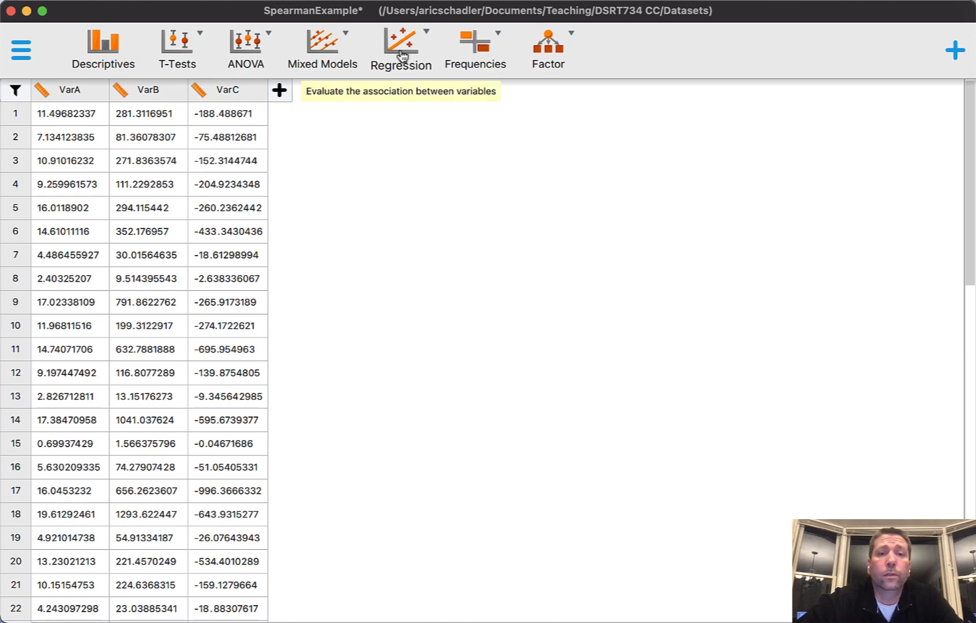
# Step: Start a classical Correlation analysis from the Regression menu
pyautogui.click(401, 49)
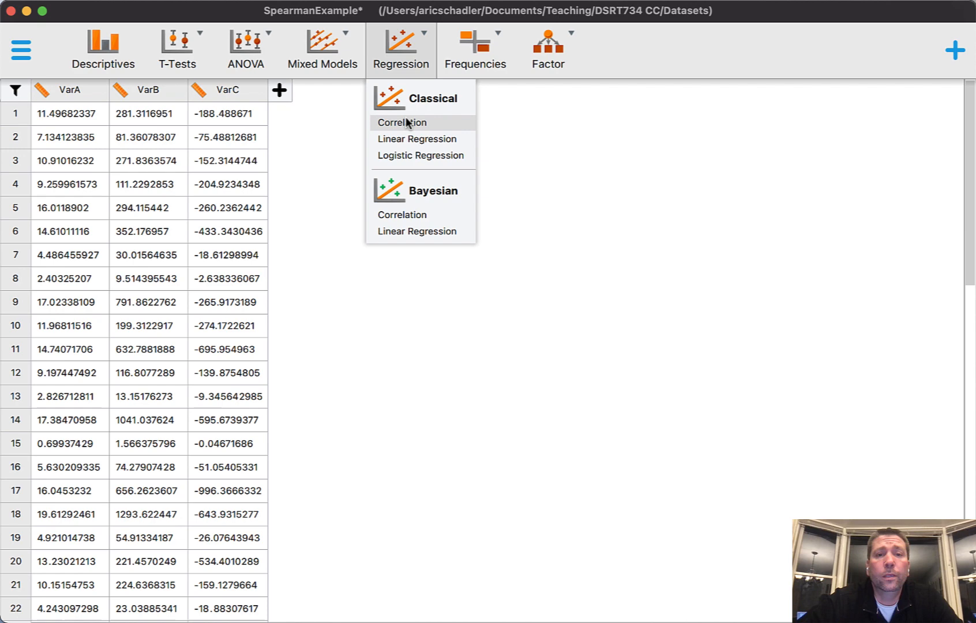
pyautogui.click(402, 121)
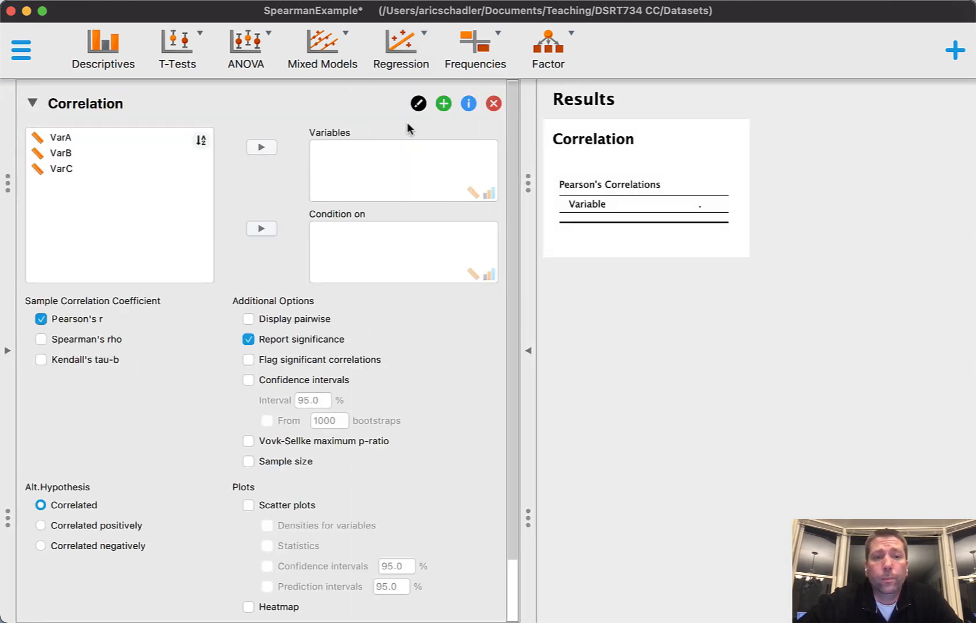
pyautogui.moveTo(103, 128)
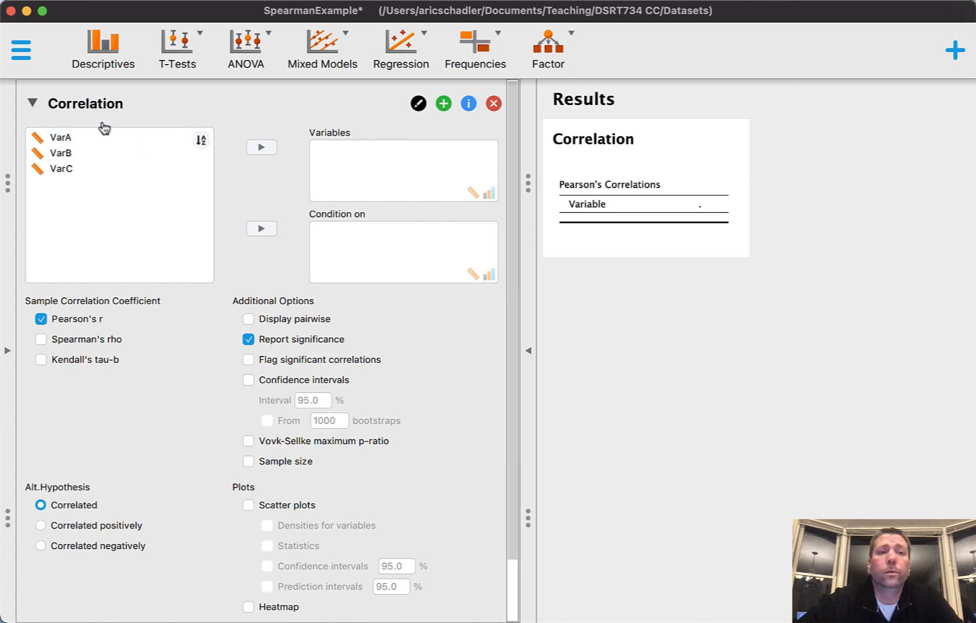
# Step: Add VarA and VarB as correlation variables, yielding Pearson's r 0.871, p < .001
pyautogui.click(60, 137)
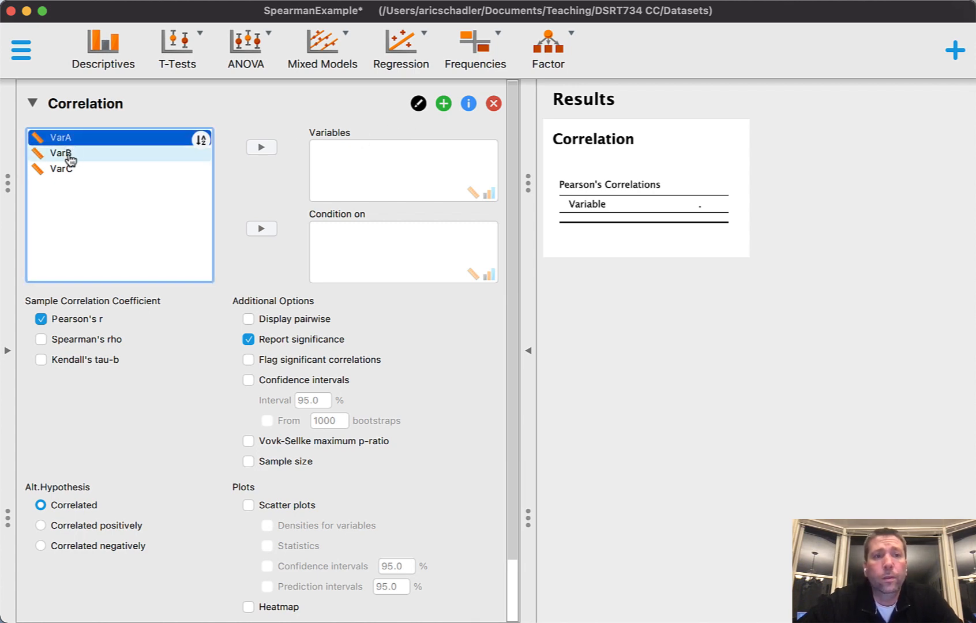
pyautogui.click(261, 147)
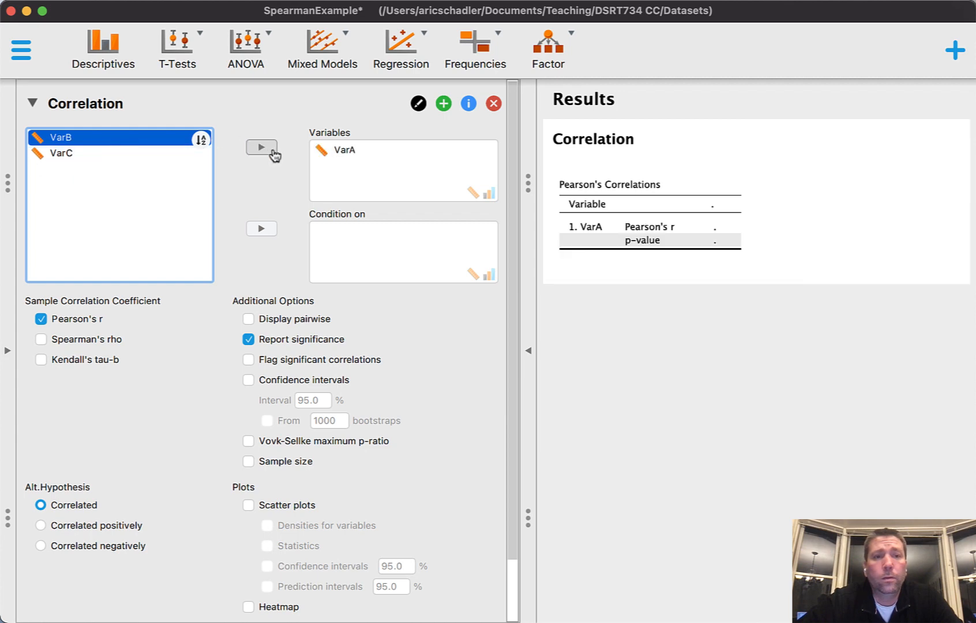
pyautogui.click(260, 148)
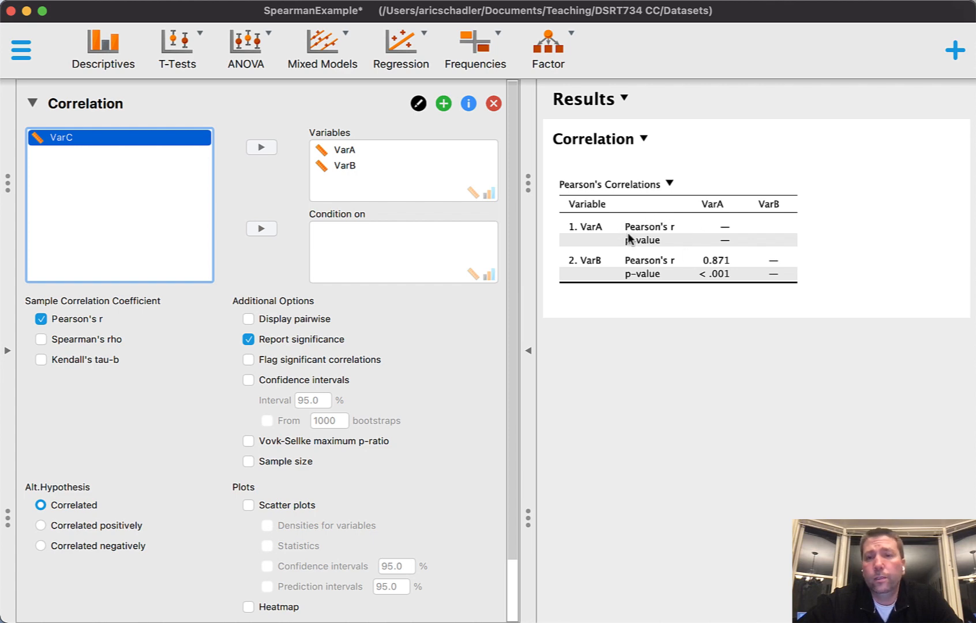
pyautogui.moveTo(646, 245)
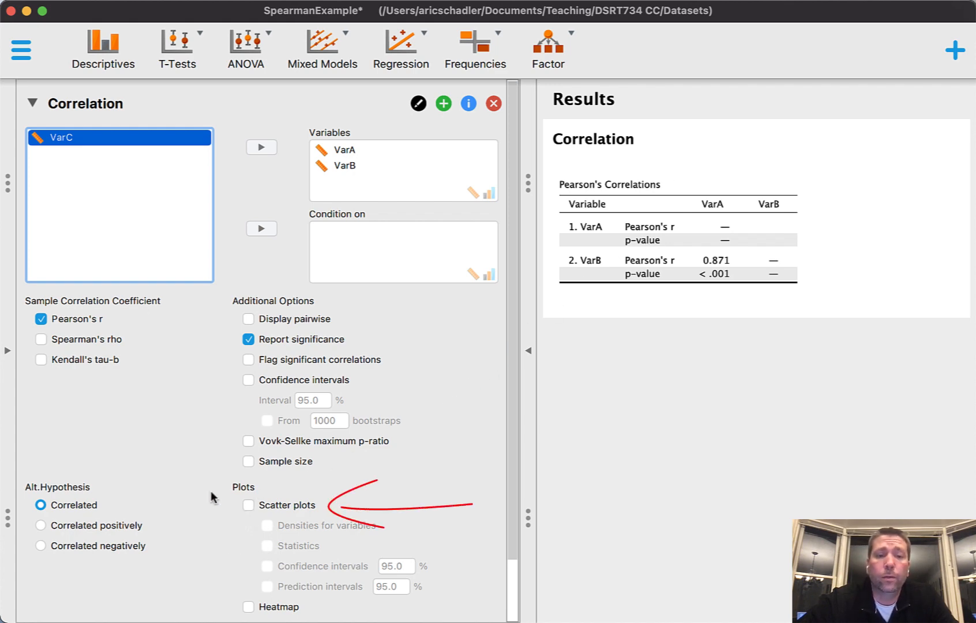
# Step: Turn on the VarA vs. VarB scatter plot and the pairwise table display
pyautogui.click(249, 505)
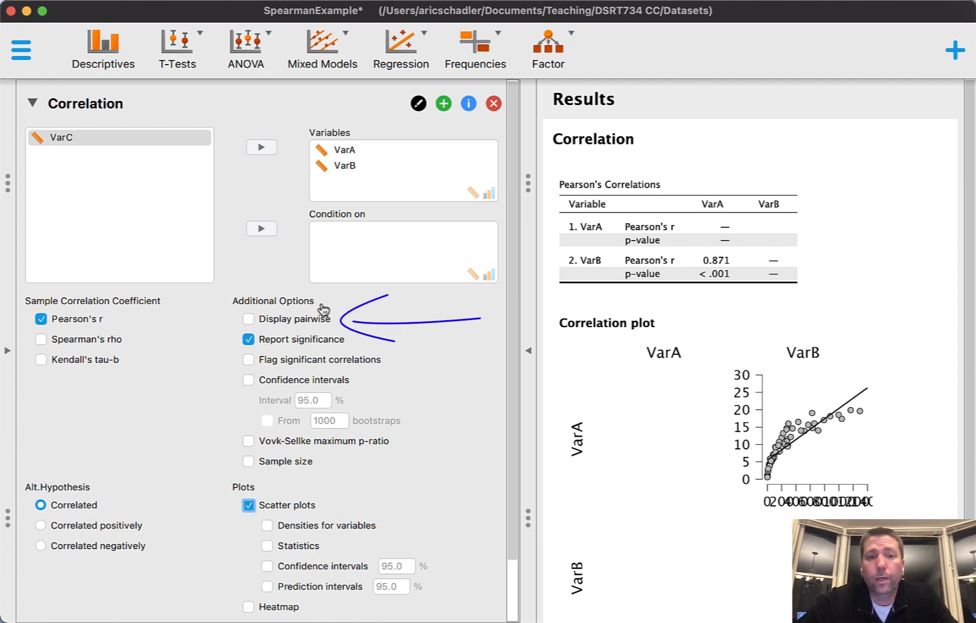
pyautogui.click(249, 319)
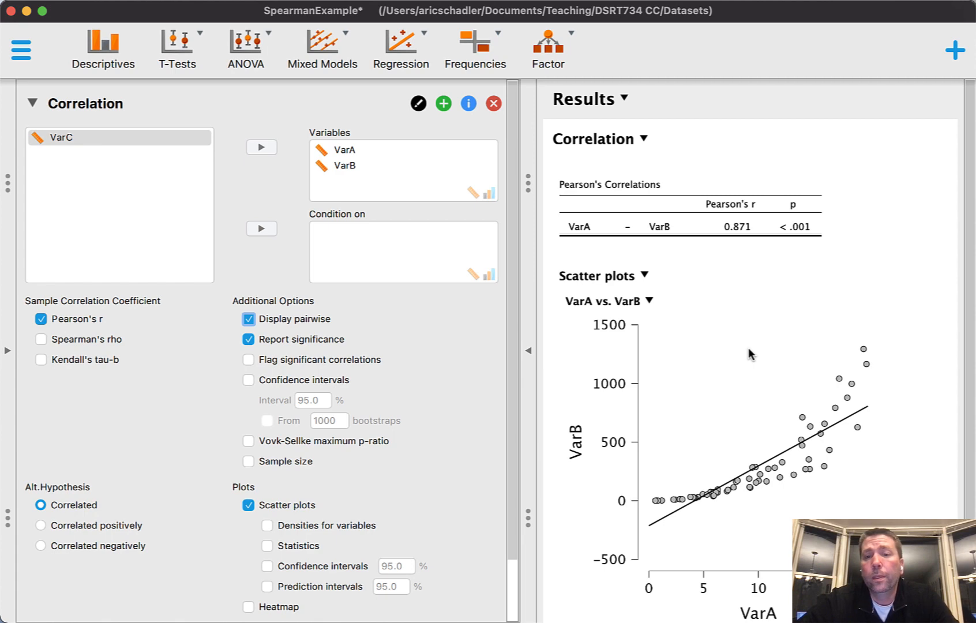
pyautogui.moveTo(733, 480)
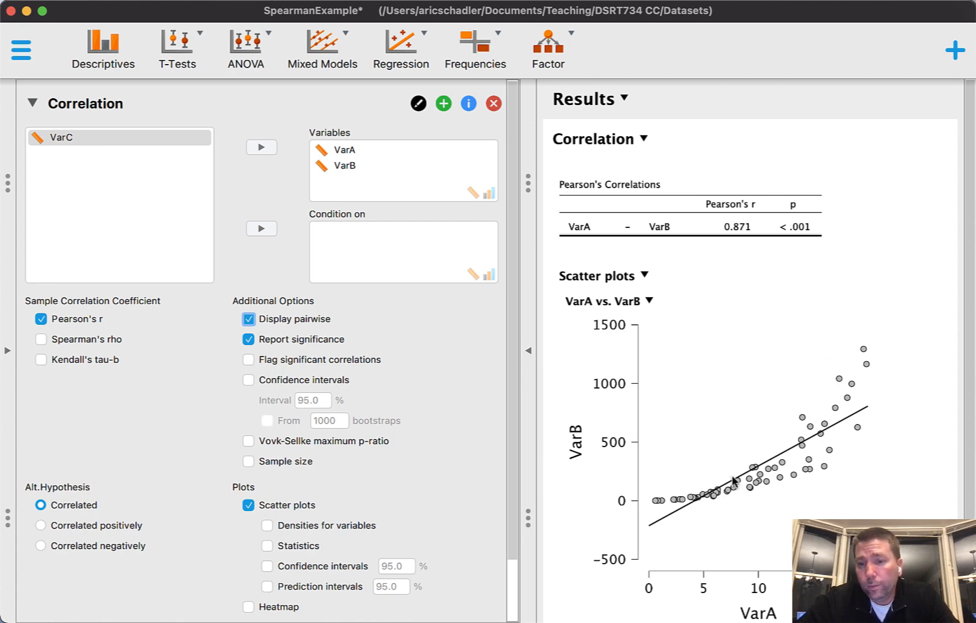
pyautogui.moveTo(661, 499)
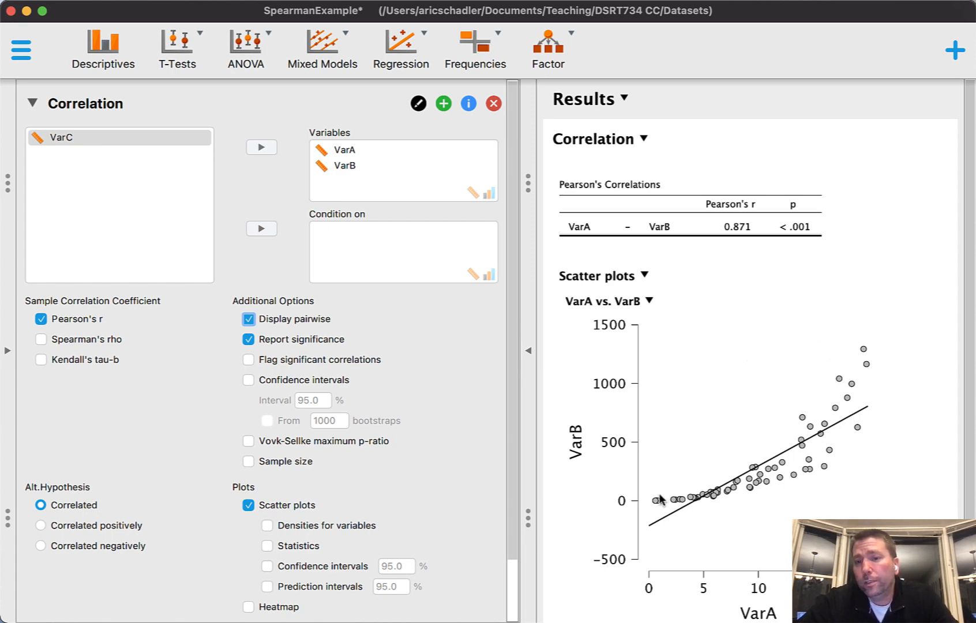
pyautogui.moveTo(716, 501)
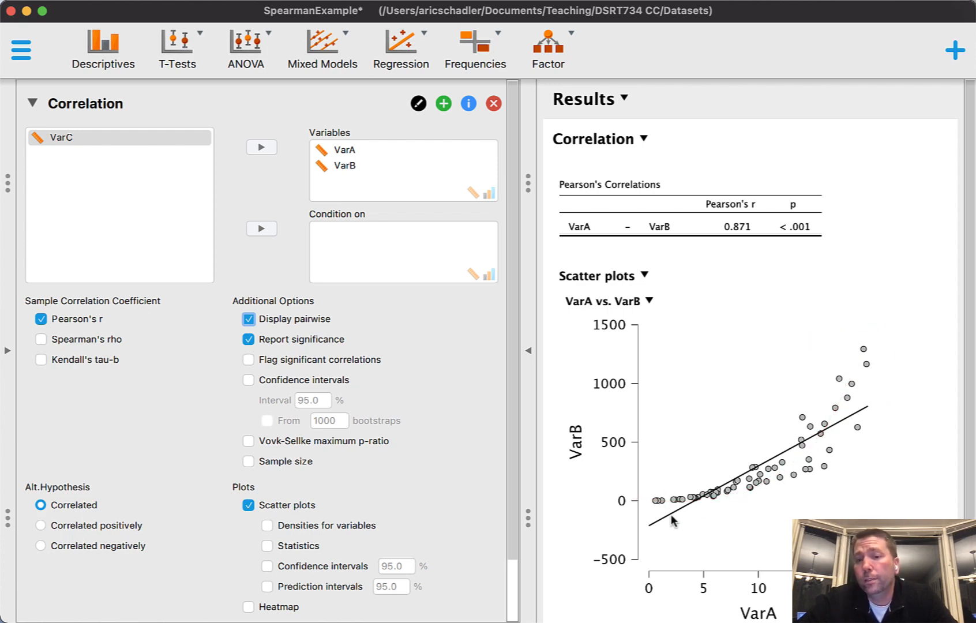
pyautogui.moveTo(859, 413)
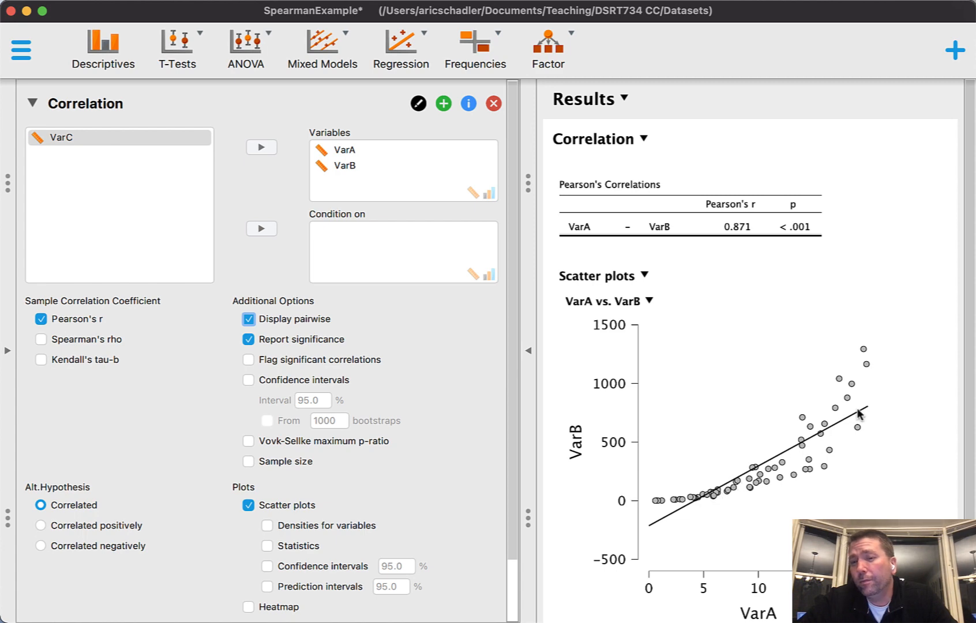
pyautogui.moveTo(638, 501)
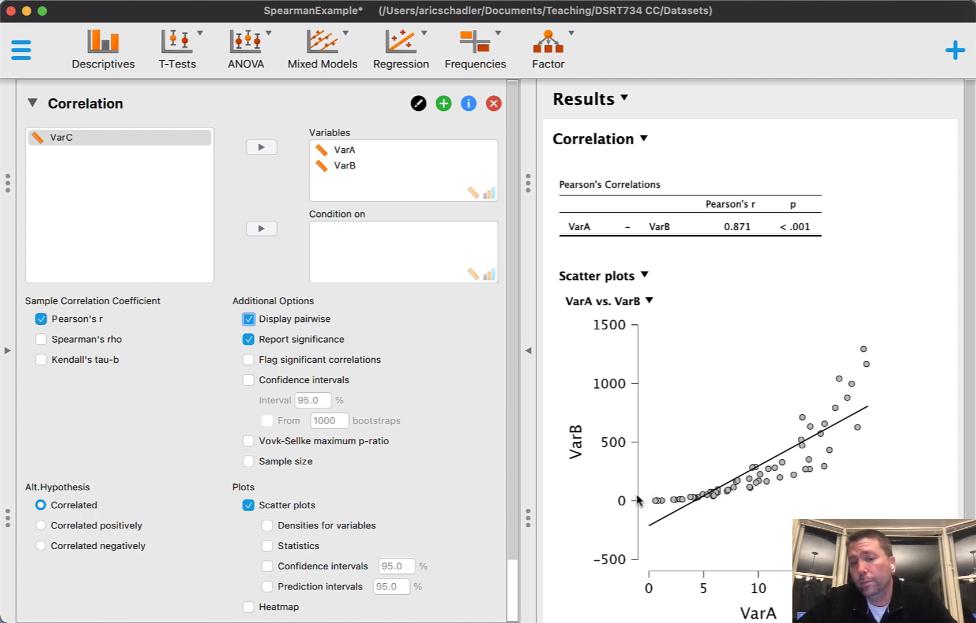
pyautogui.moveTo(856, 371)
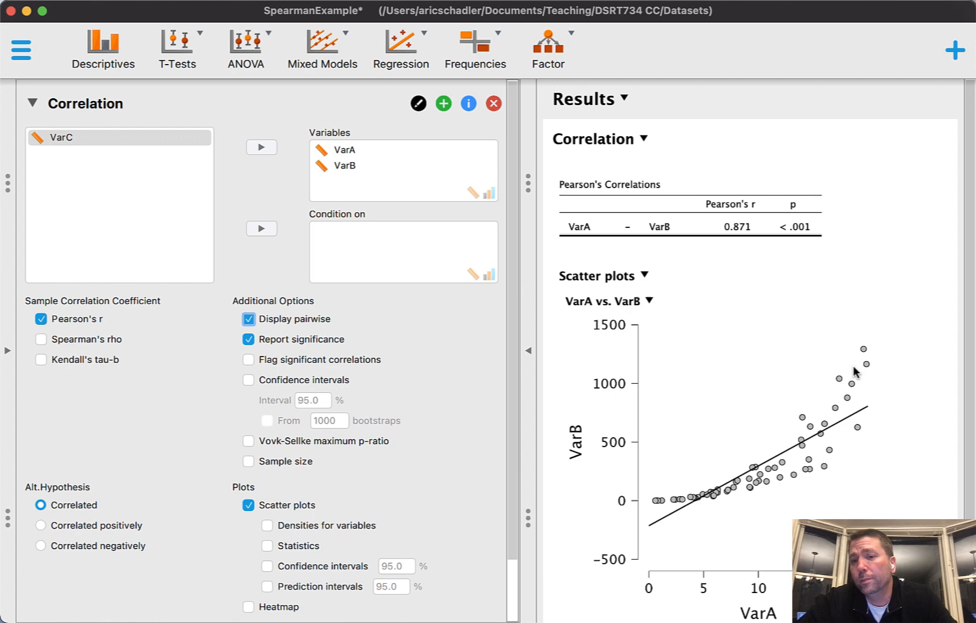
pyautogui.moveTo(787, 470)
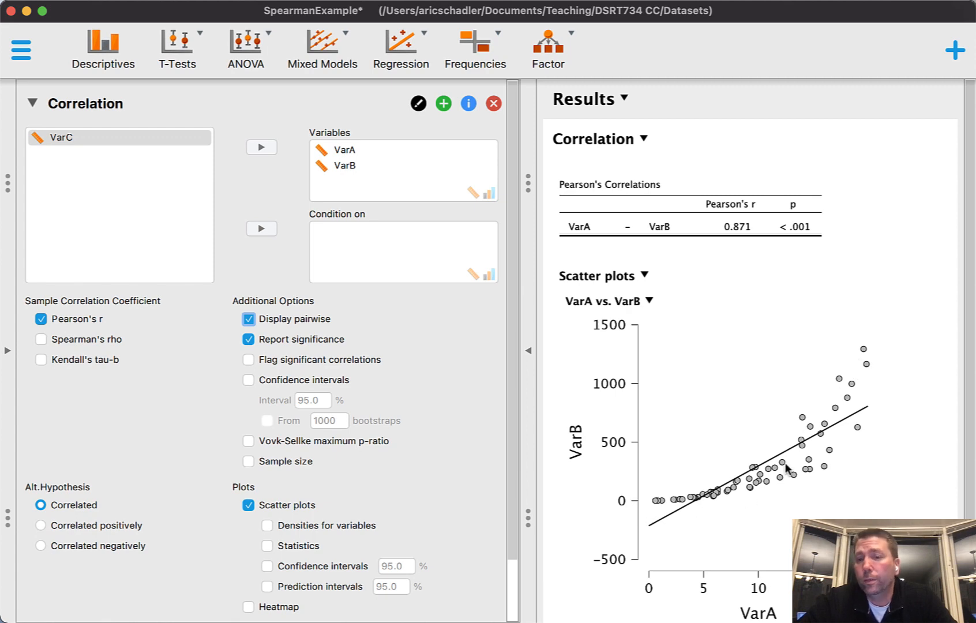
pyautogui.moveTo(851, 382)
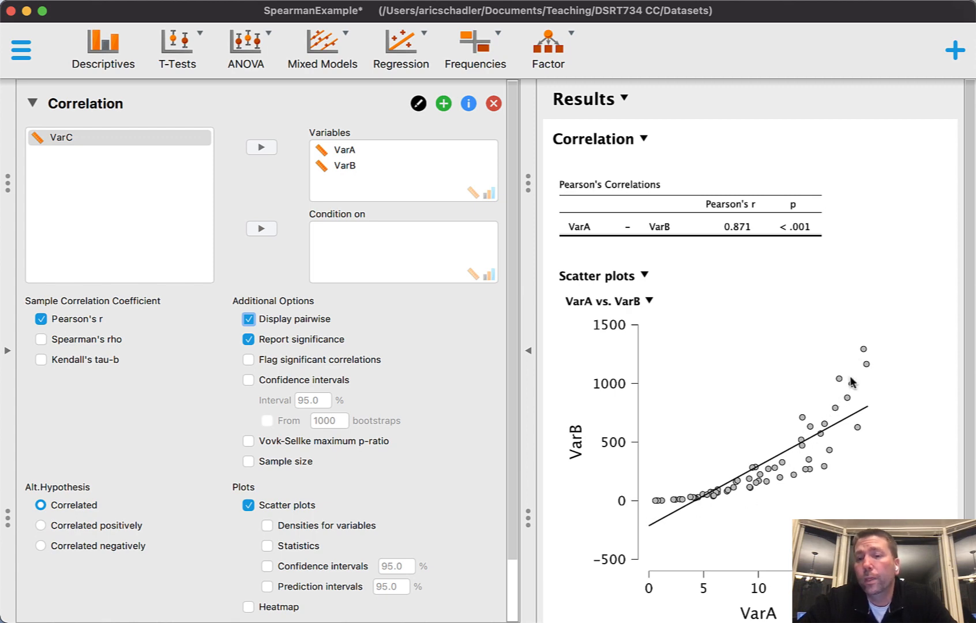
pyautogui.moveTo(775, 548)
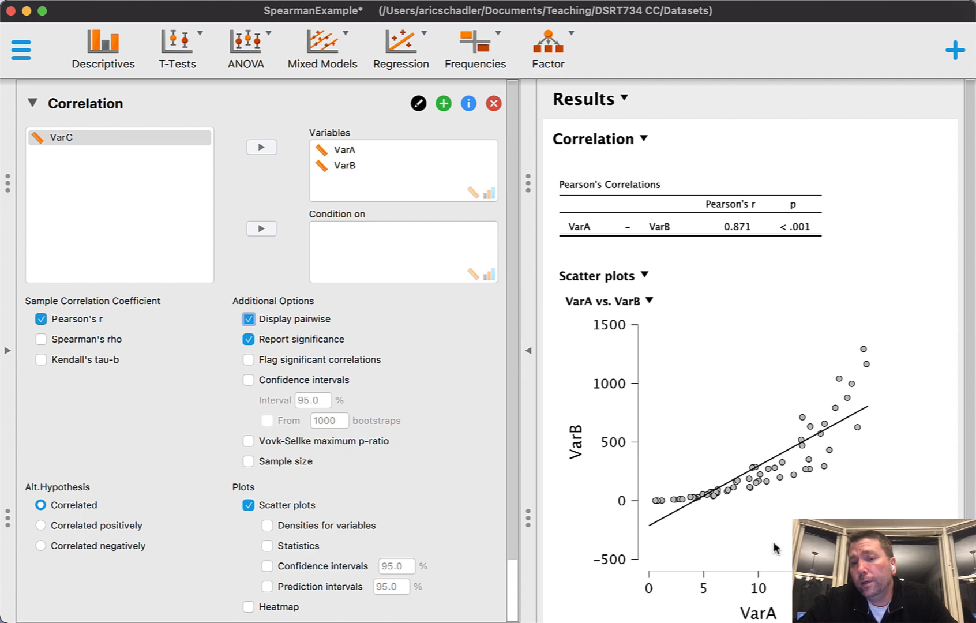
pyautogui.moveTo(720, 505)
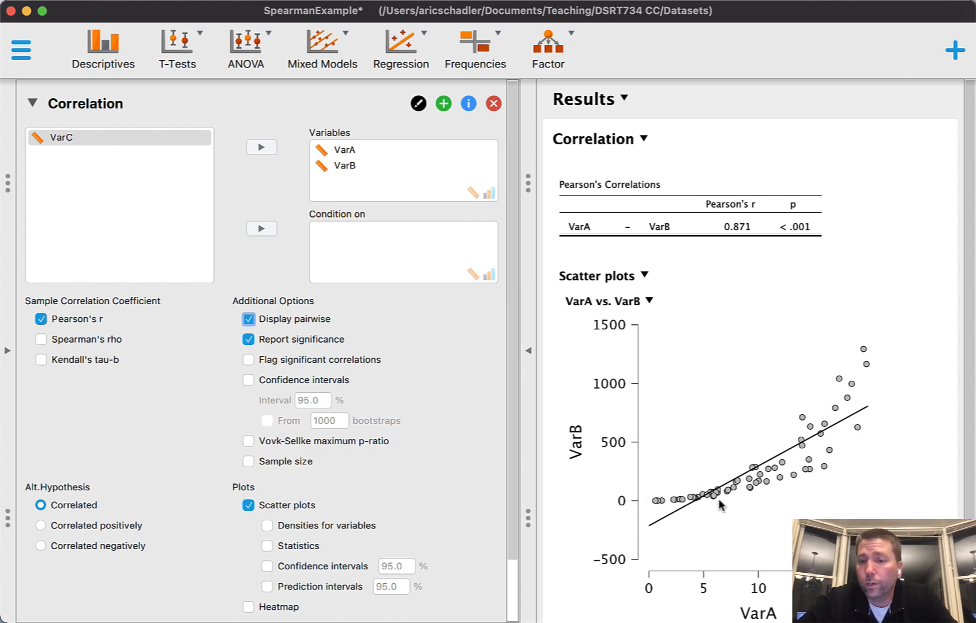
pyautogui.moveTo(882, 350)
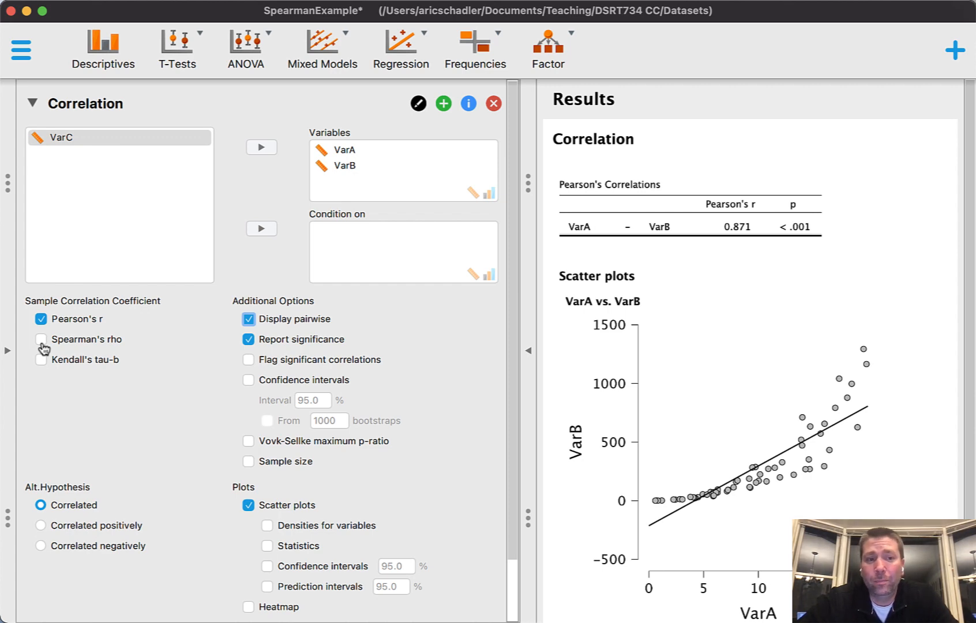
pyautogui.click(40, 339)
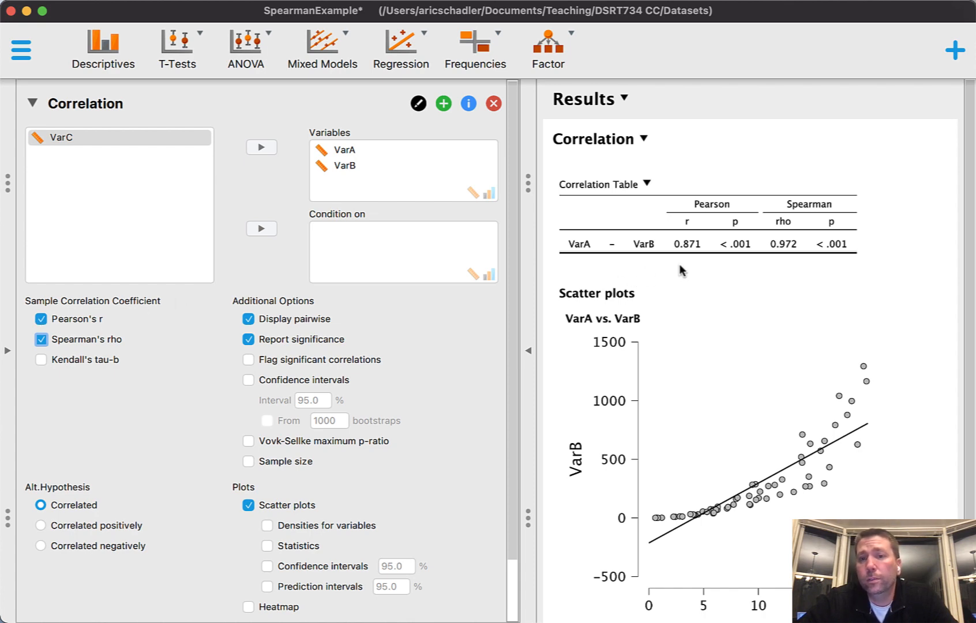
pyautogui.moveTo(751, 247)
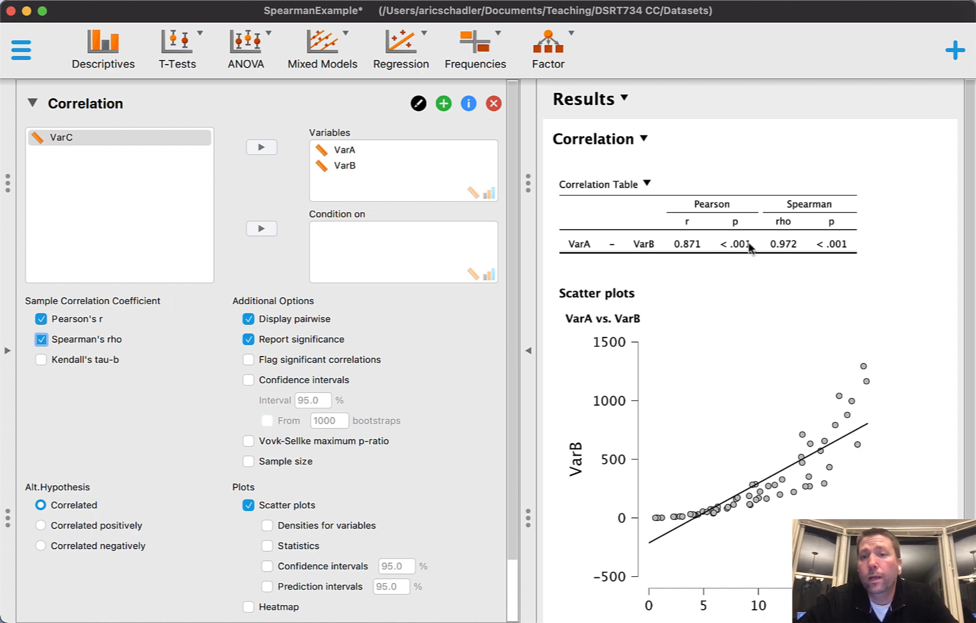
pyautogui.moveTo(715, 192)
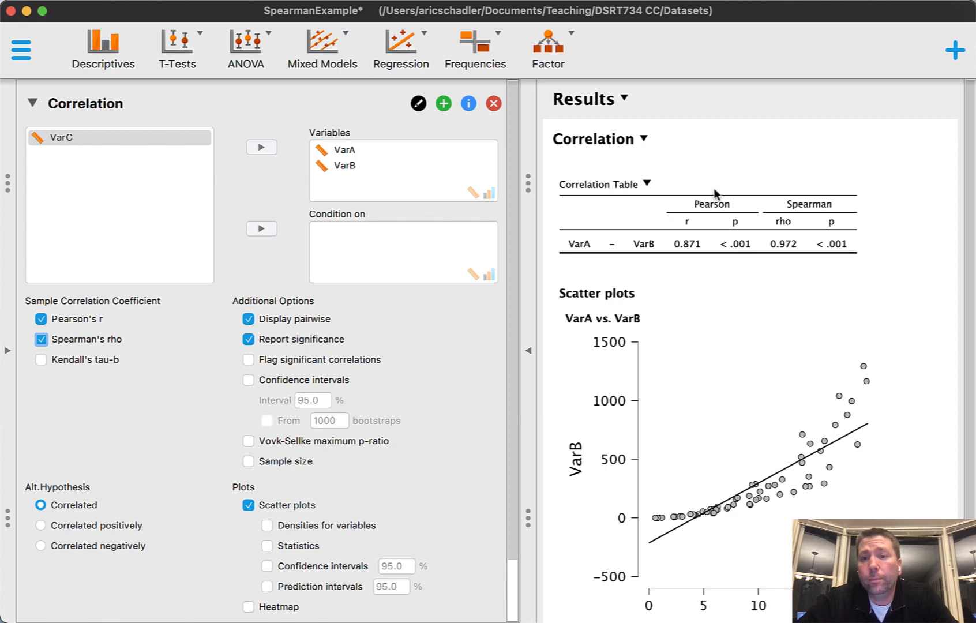
pyautogui.moveTo(824, 207)
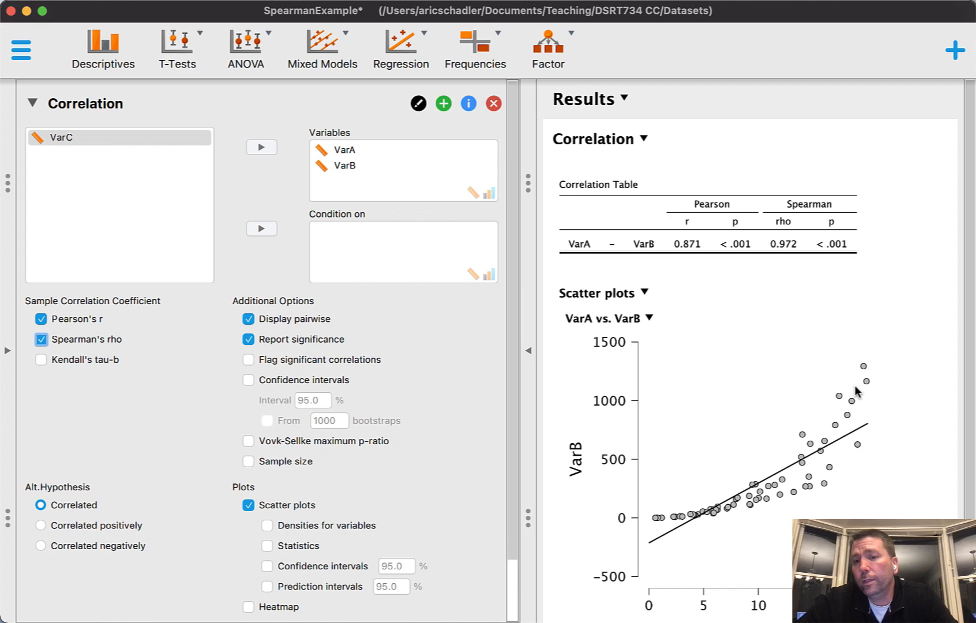
pyautogui.moveTo(705, 509)
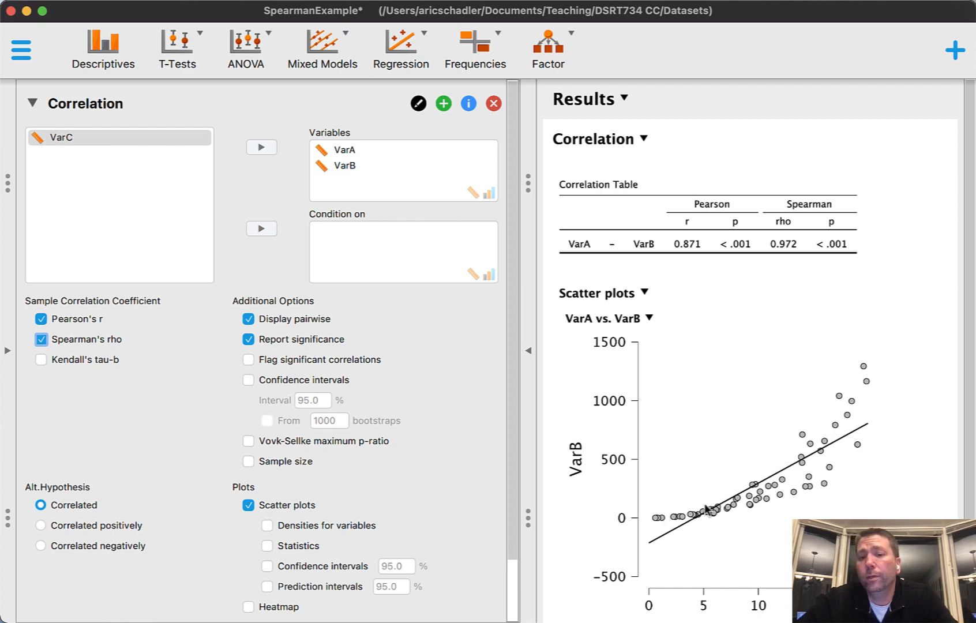
pyautogui.moveTo(836, 434)
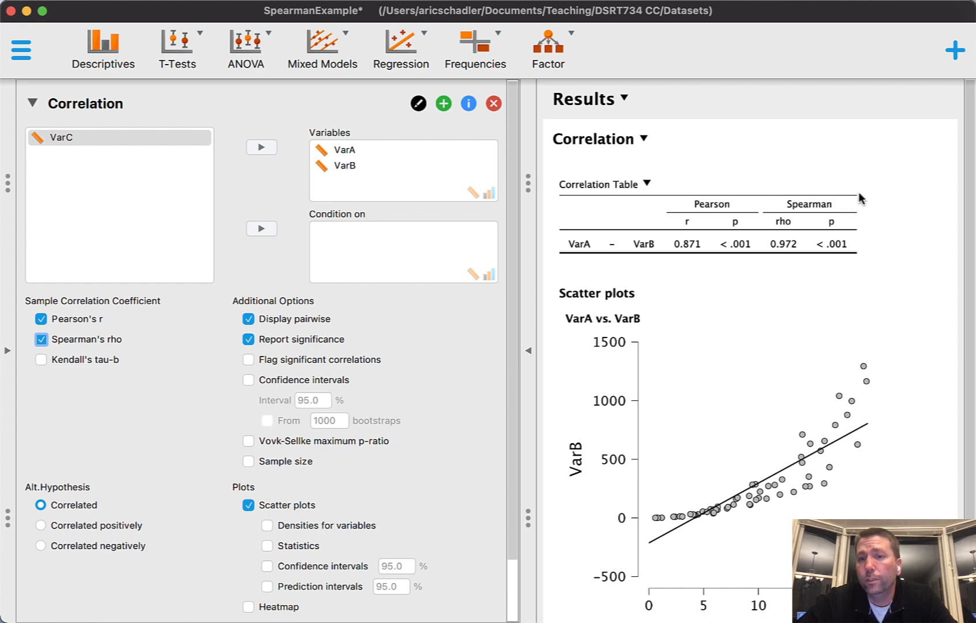
pyautogui.moveTo(845, 265)
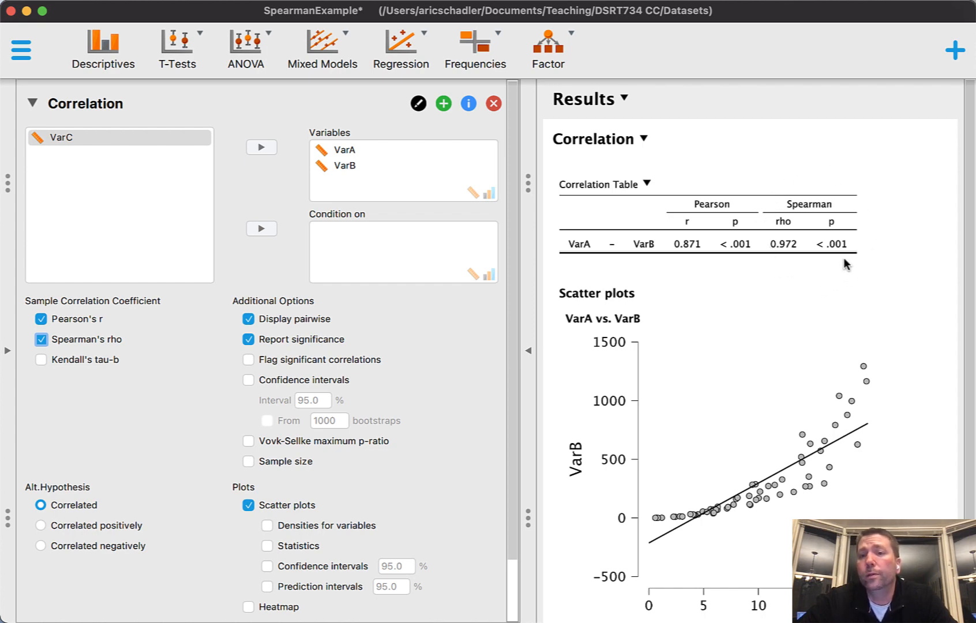
pyautogui.moveTo(688, 255)
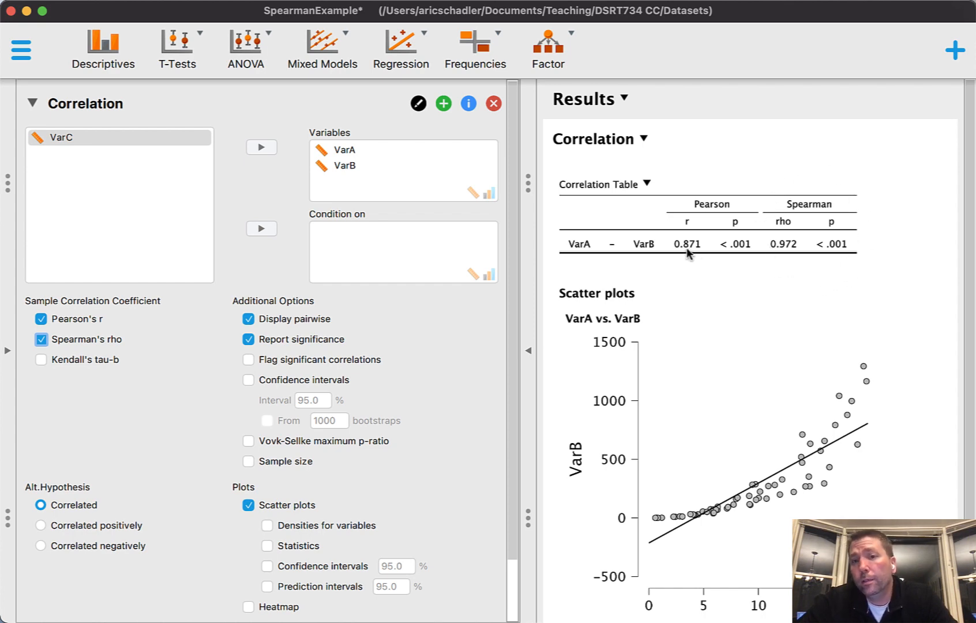
pyautogui.moveTo(746, 251)
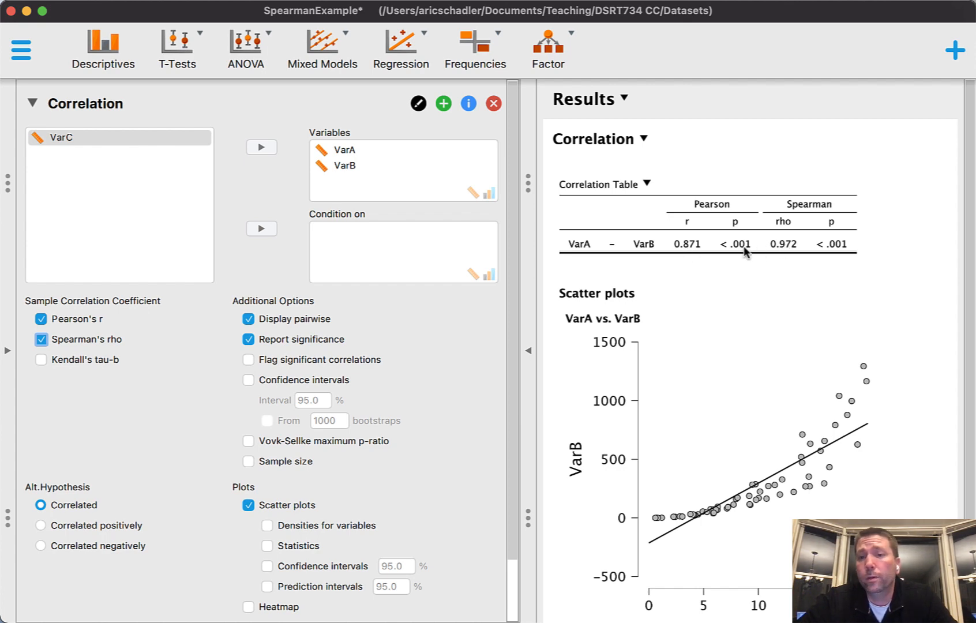
pyautogui.moveTo(767, 249)
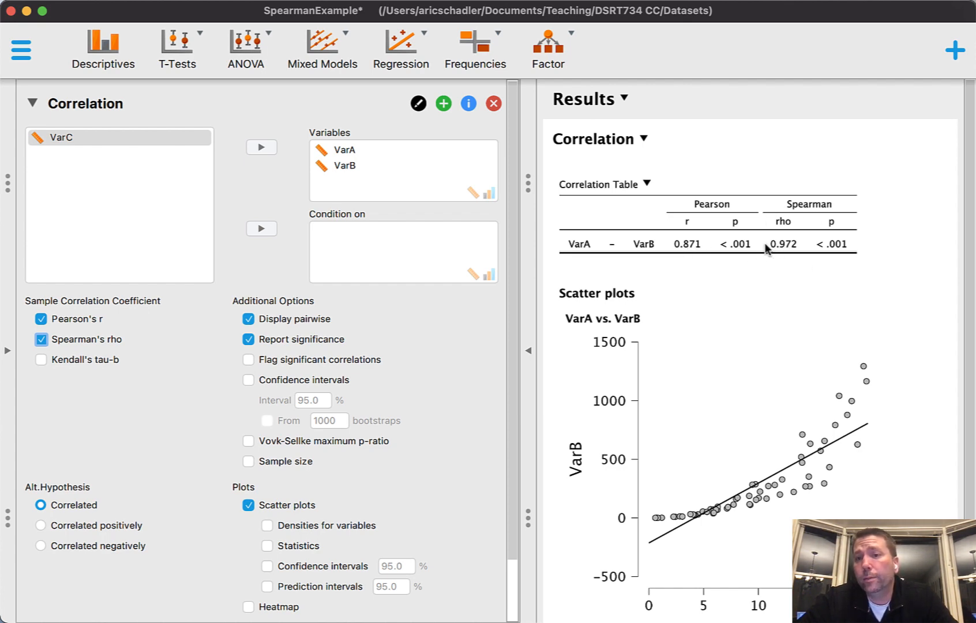
pyautogui.moveTo(779, 260)
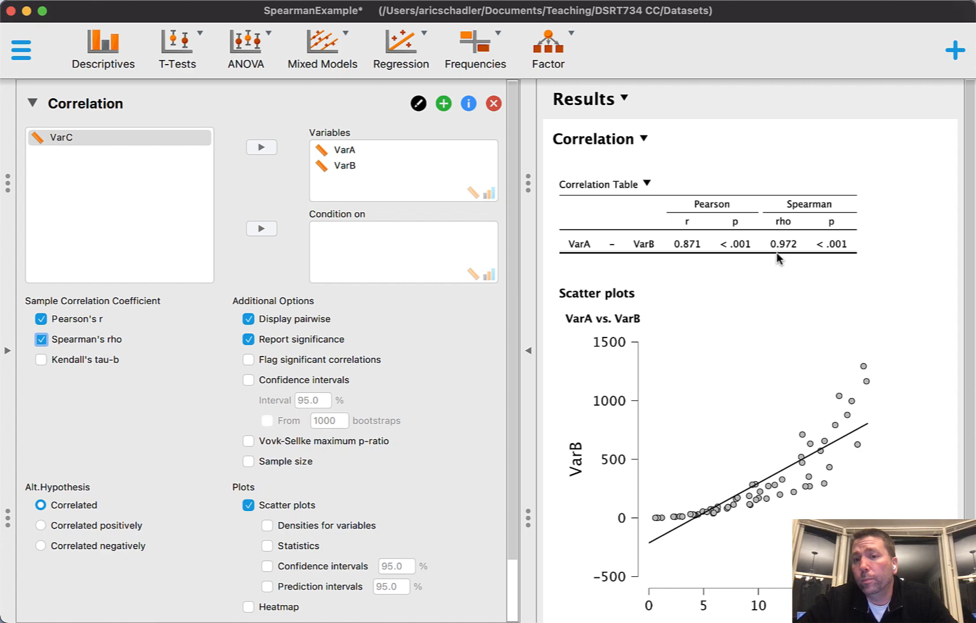
pyautogui.moveTo(678, 258)
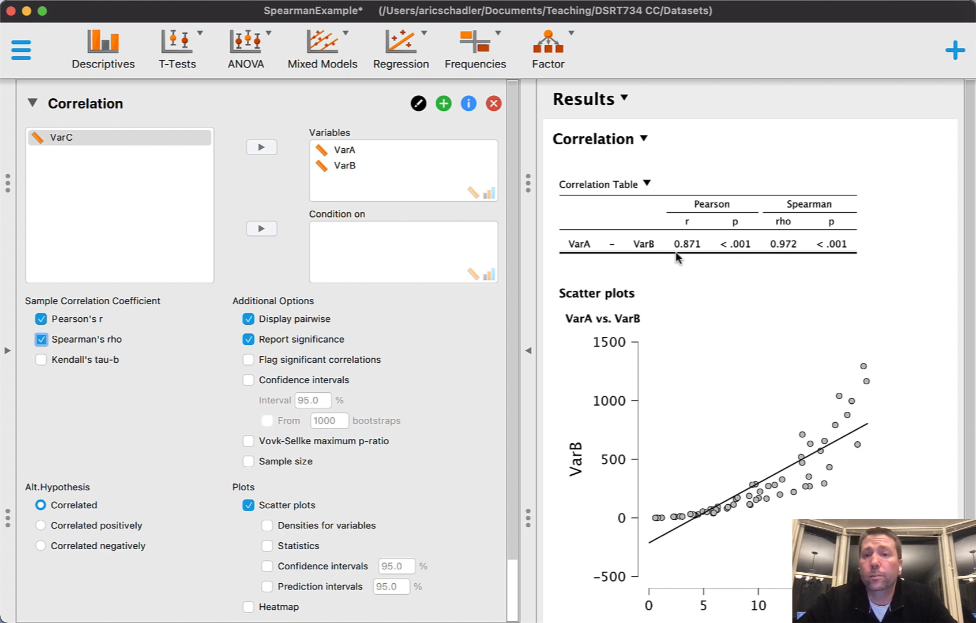
pyautogui.moveTo(810, 184)
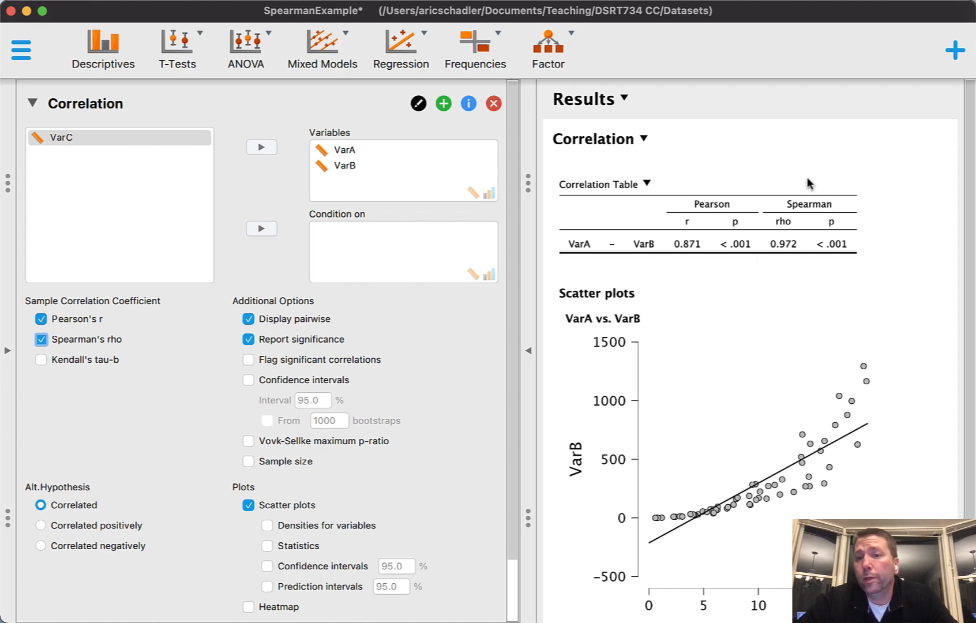
pyautogui.moveTo(780, 257)
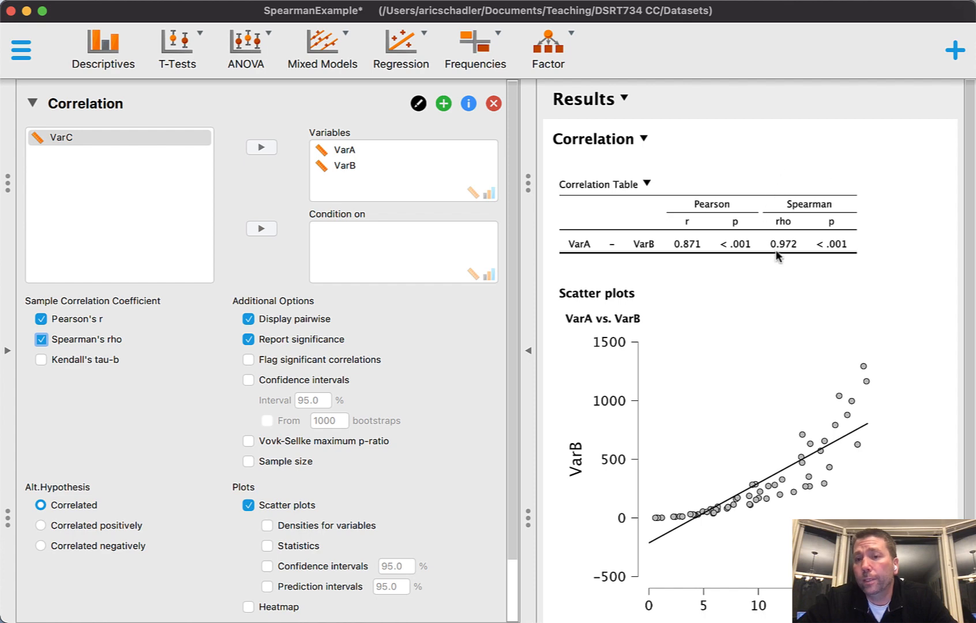
pyautogui.moveTo(812, 273)
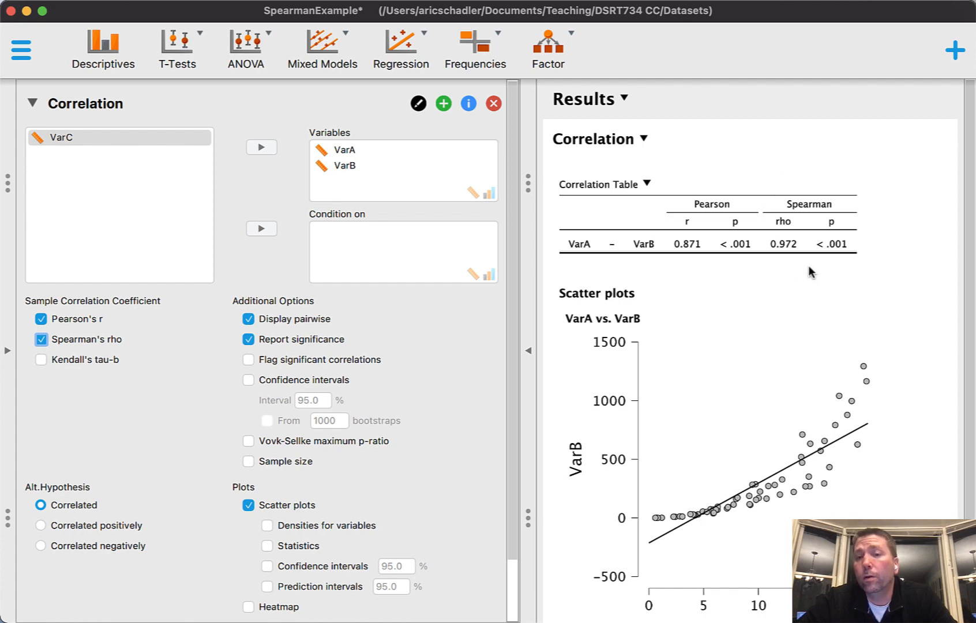
pyautogui.moveTo(730, 212)
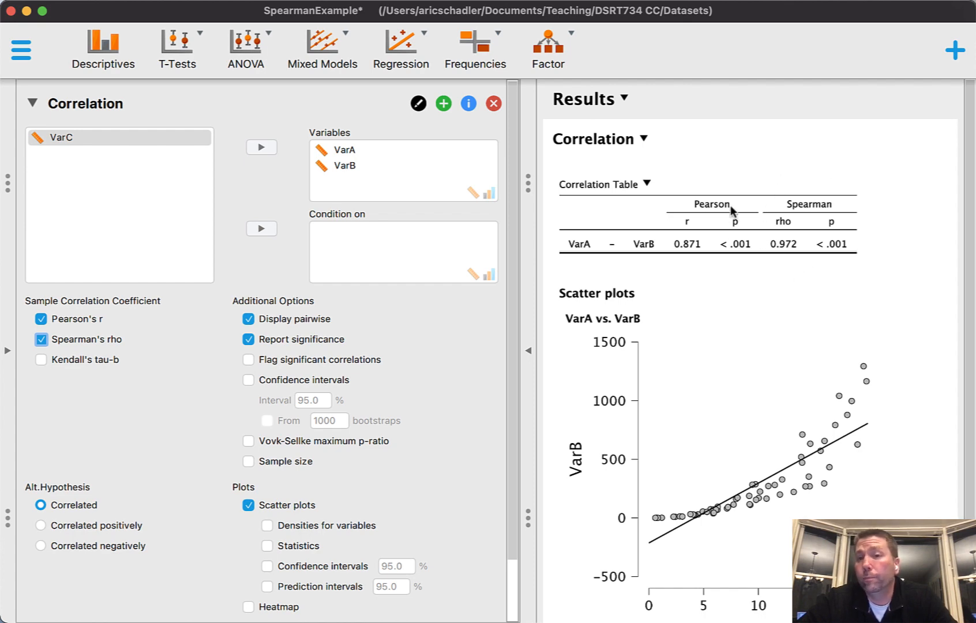
pyautogui.moveTo(856, 204)
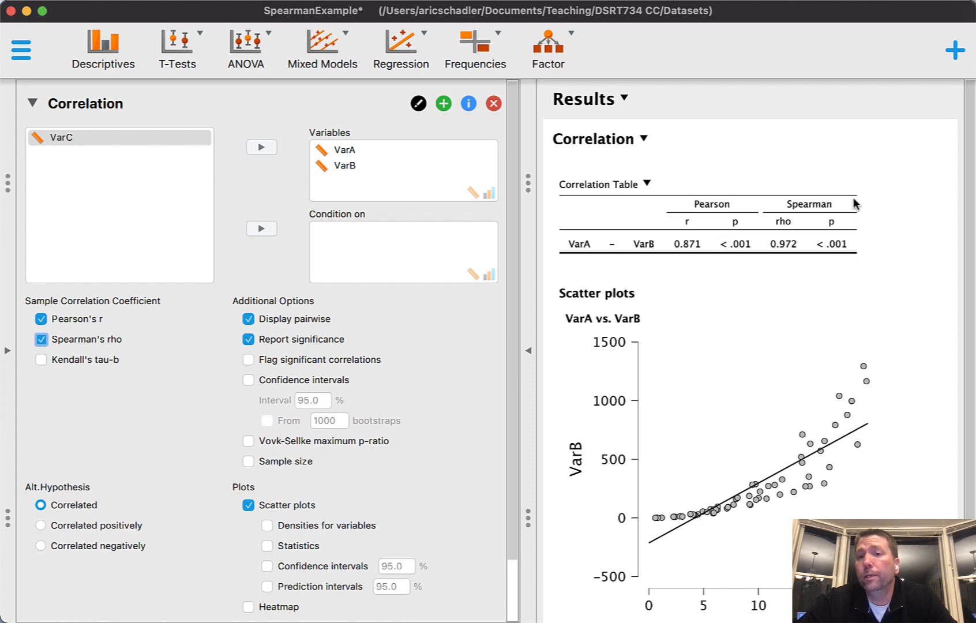
pyautogui.moveTo(774, 229)
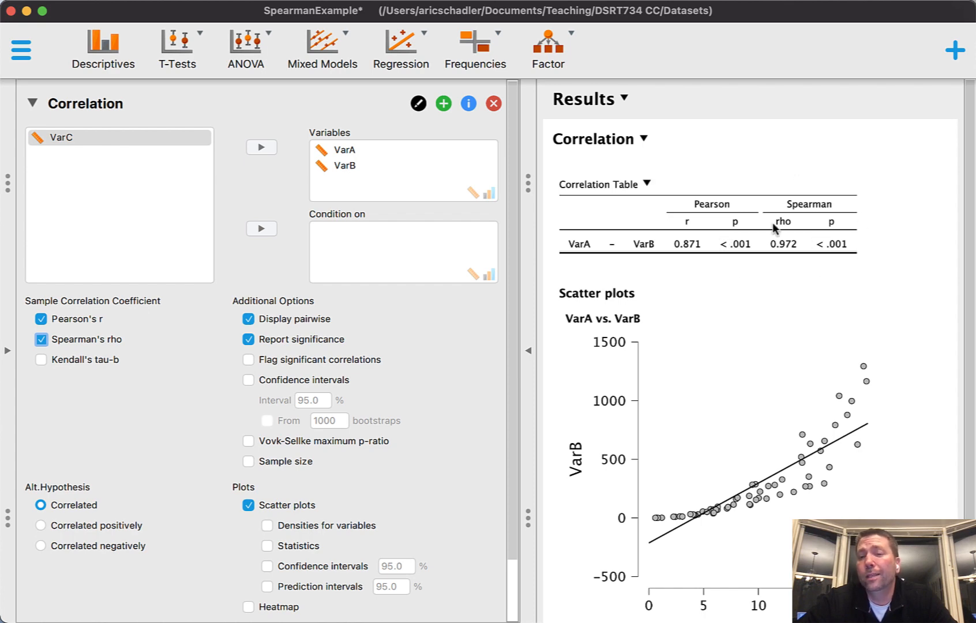
pyautogui.moveTo(823, 221)
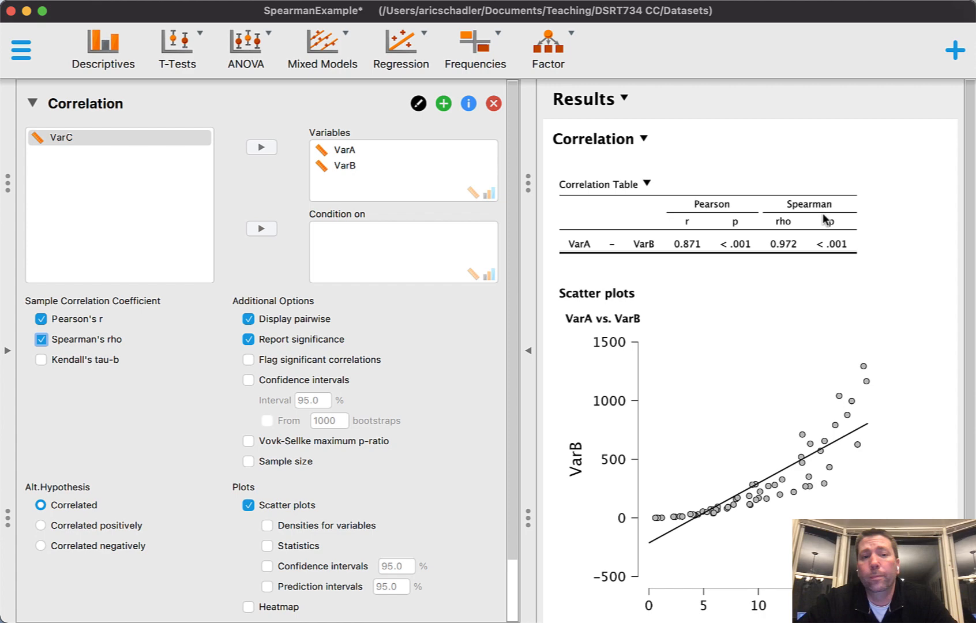
# Step: Drop Pearson's r and add sample size, leaving Spearman's rho 0.972 with n 60
pyautogui.click(41, 318)
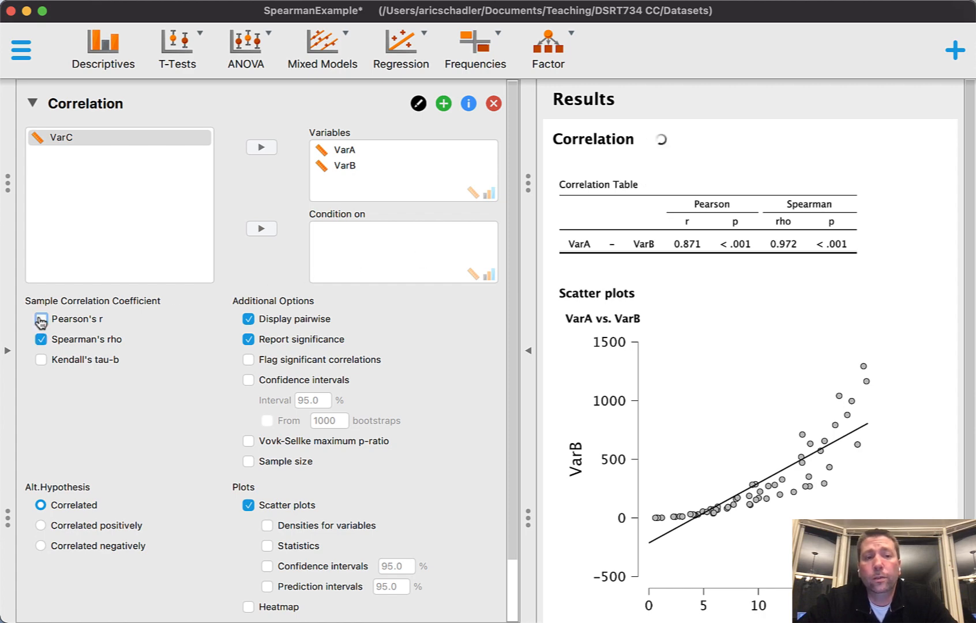
pyautogui.click(41, 318)
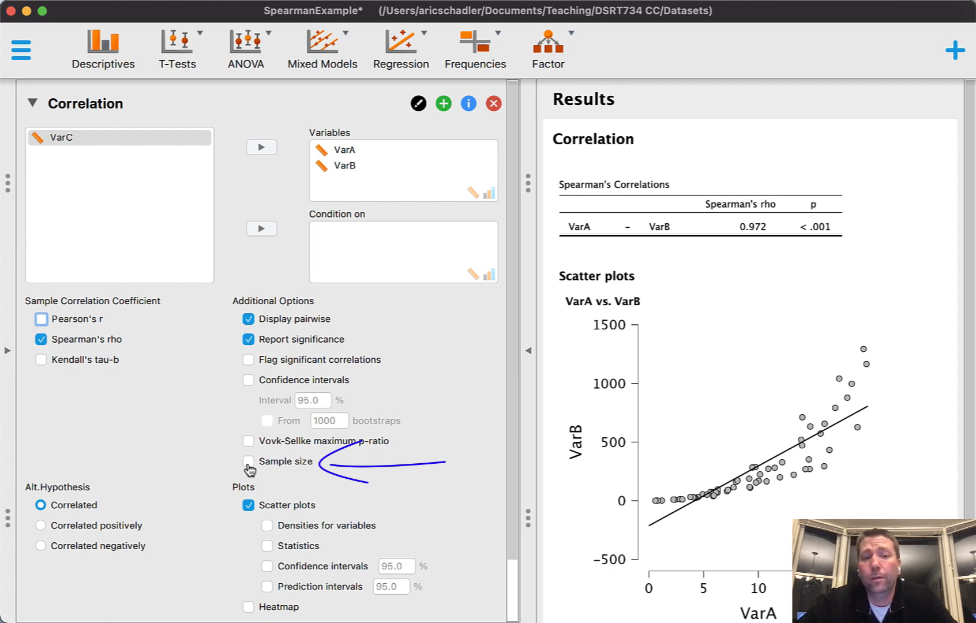
pyautogui.click(249, 461)
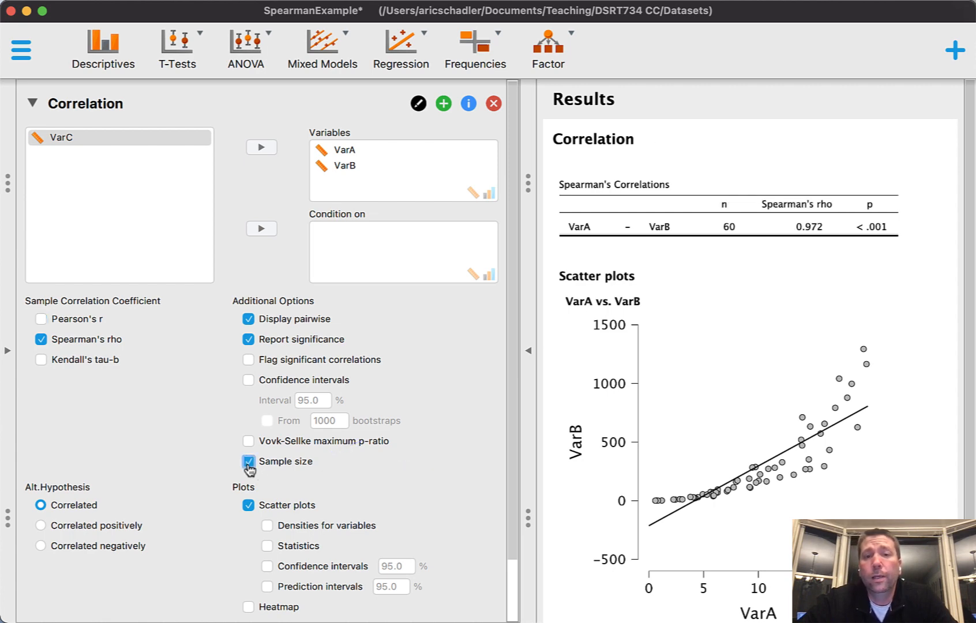
pyautogui.click(248, 461)
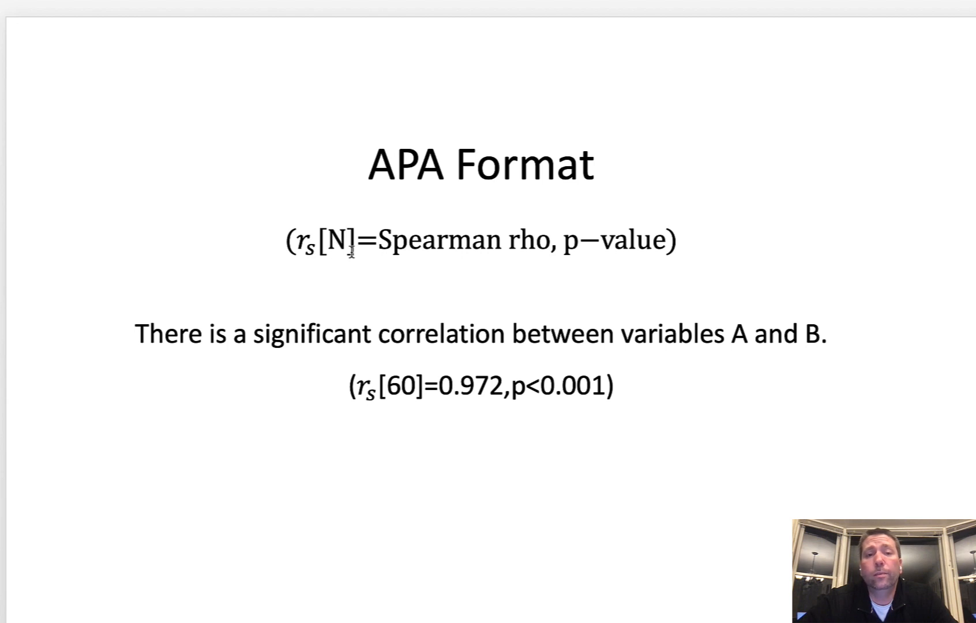
pyautogui.moveTo(482, 254)
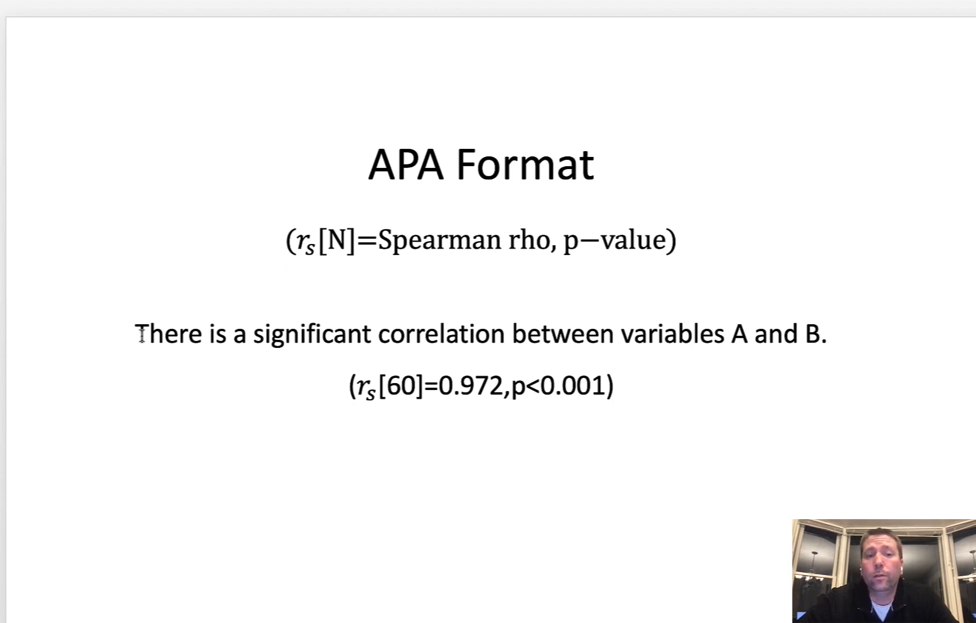
pyautogui.moveTo(479, 358)
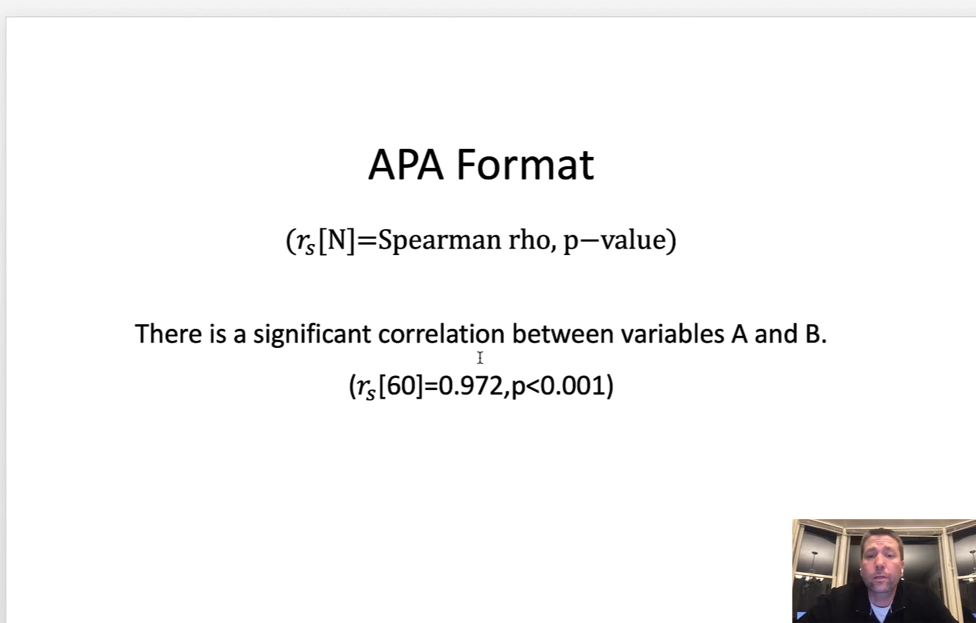
pyautogui.moveTo(804, 344)
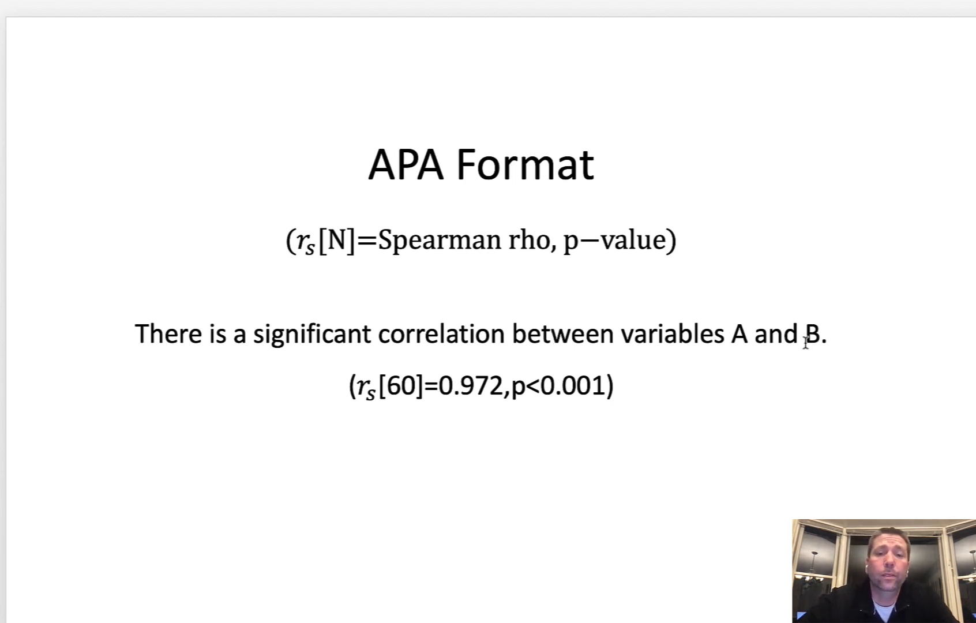
# Step: Insert the word 'positive' before 'correlation' in the slide's APA sentence
pyautogui.click(380, 334)
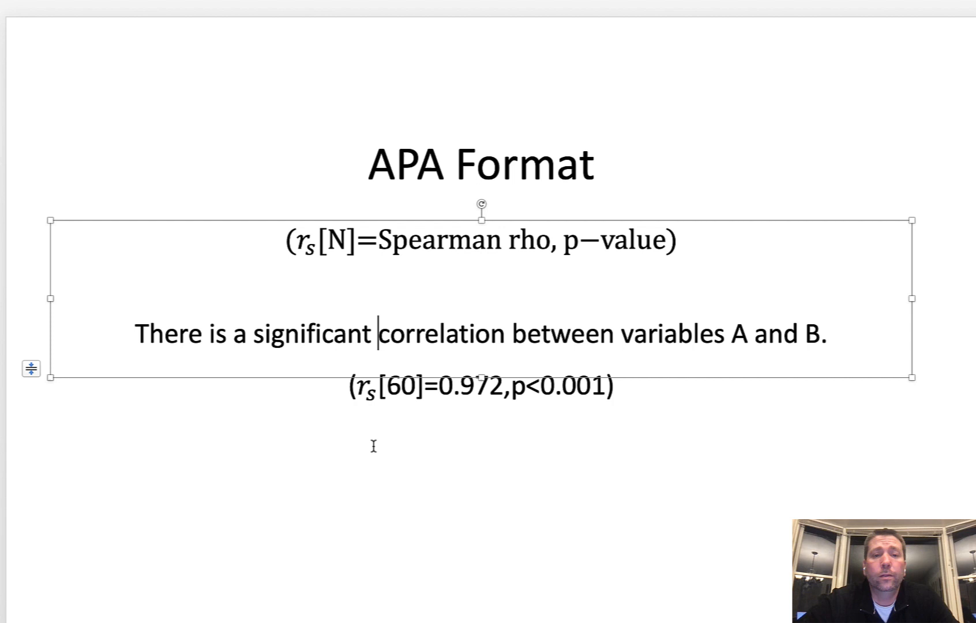
pyautogui.write('postive')
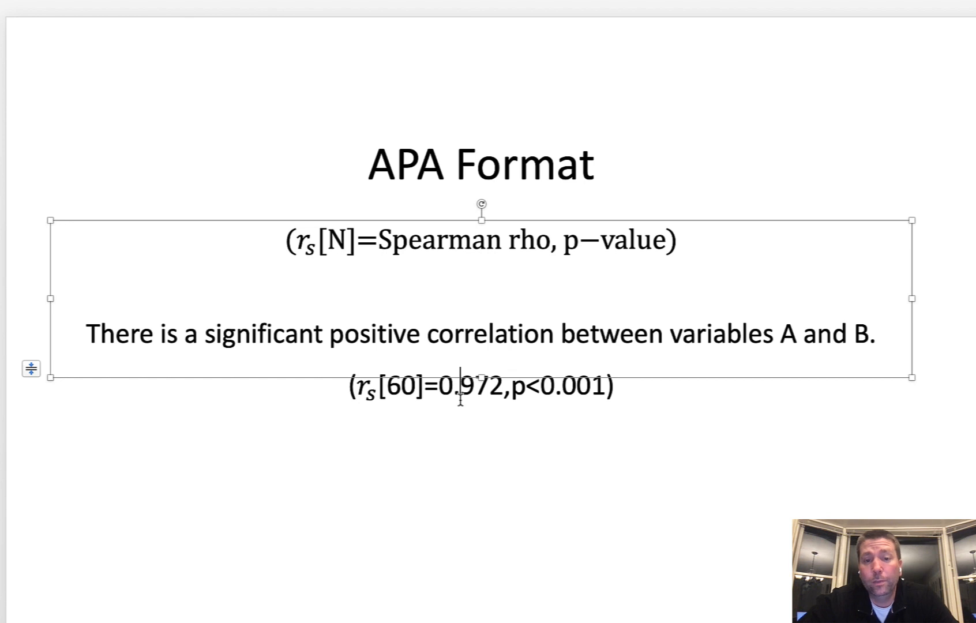
pyautogui.moveTo(460, 431)
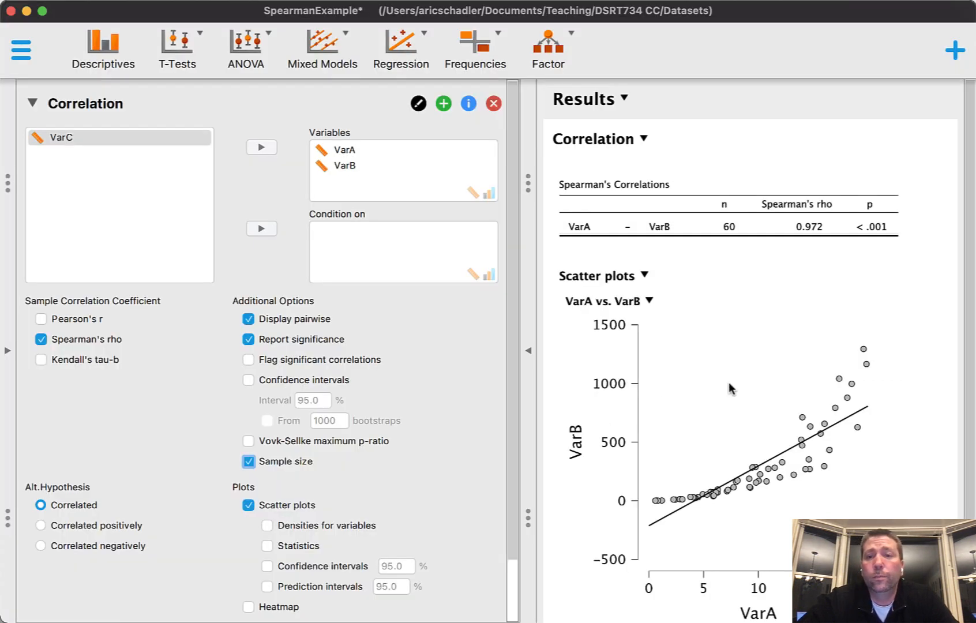
pyautogui.moveTo(789, 463)
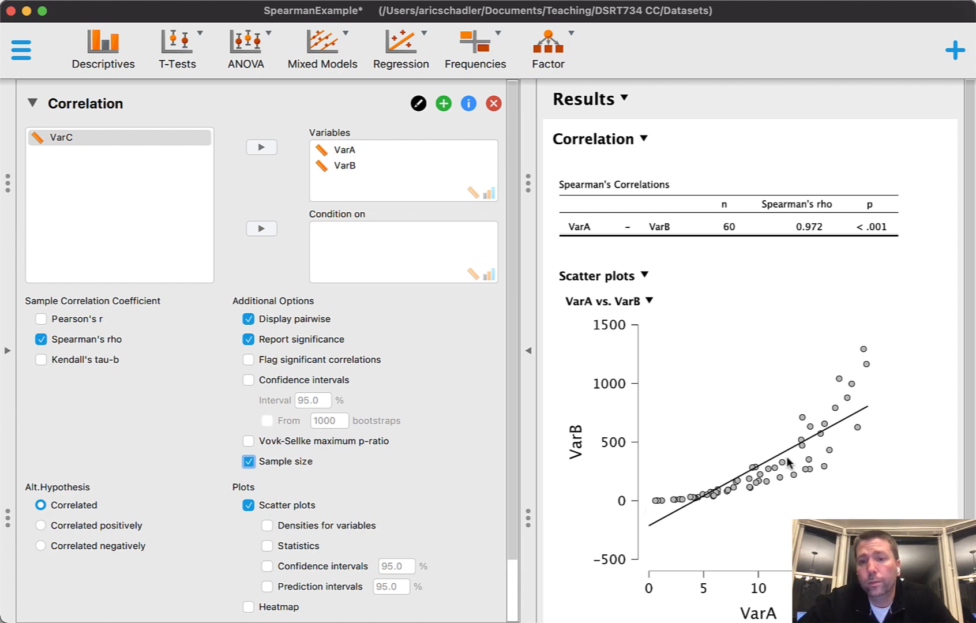
pyautogui.moveTo(567, 480)
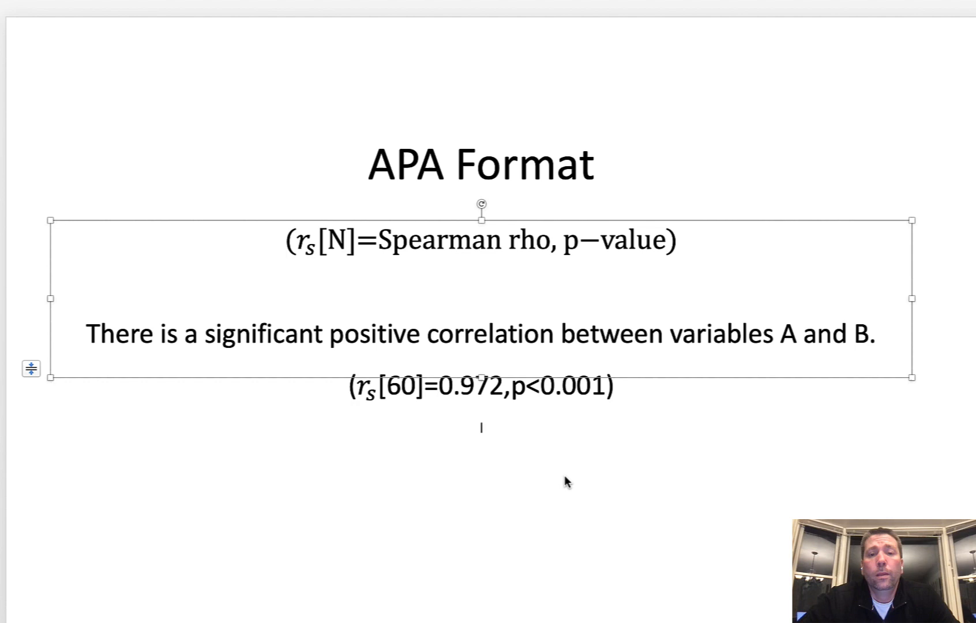
pyautogui.click(567, 482)
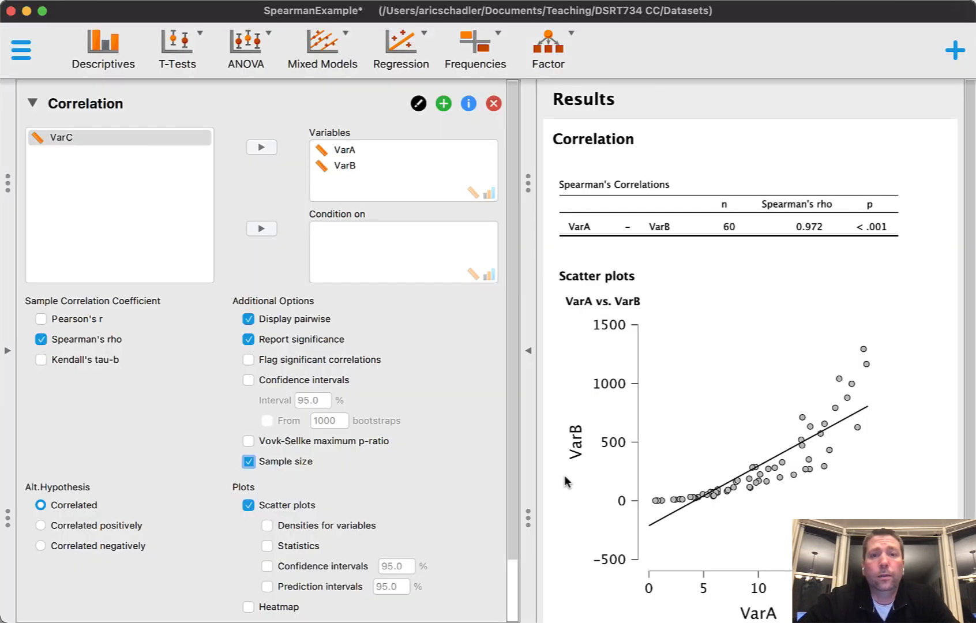
# Step: Start a new classical correlation with VarA and VarC as its variables
pyautogui.click(343, 150)
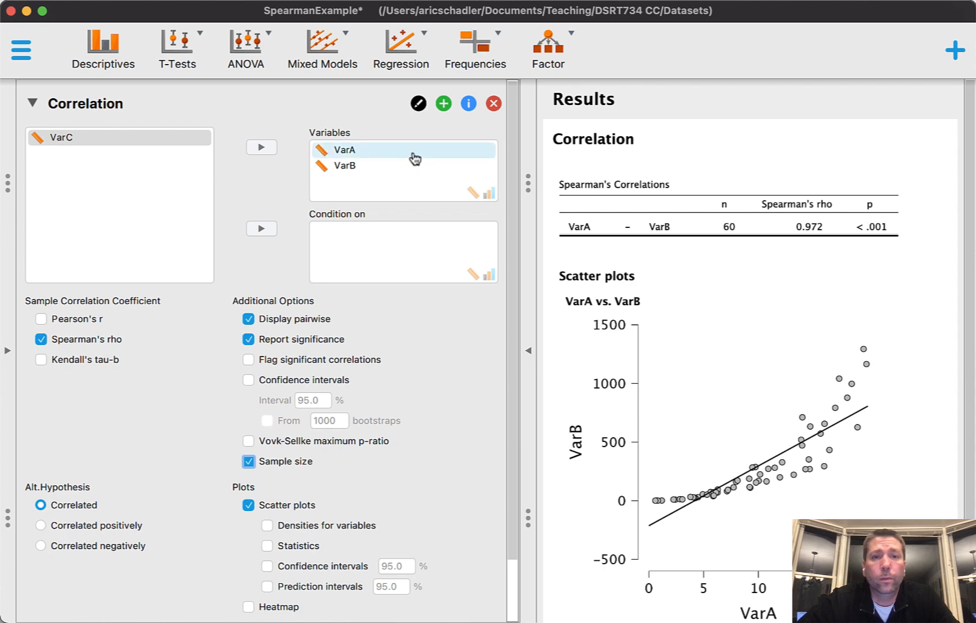
pyautogui.moveTo(402, 49)
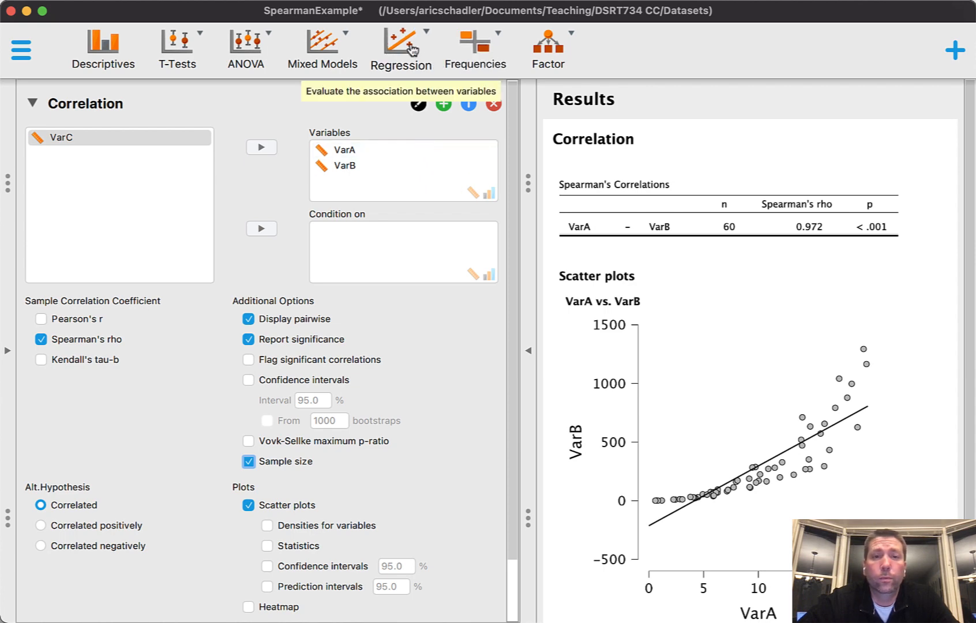
pyautogui.click(401, 48)
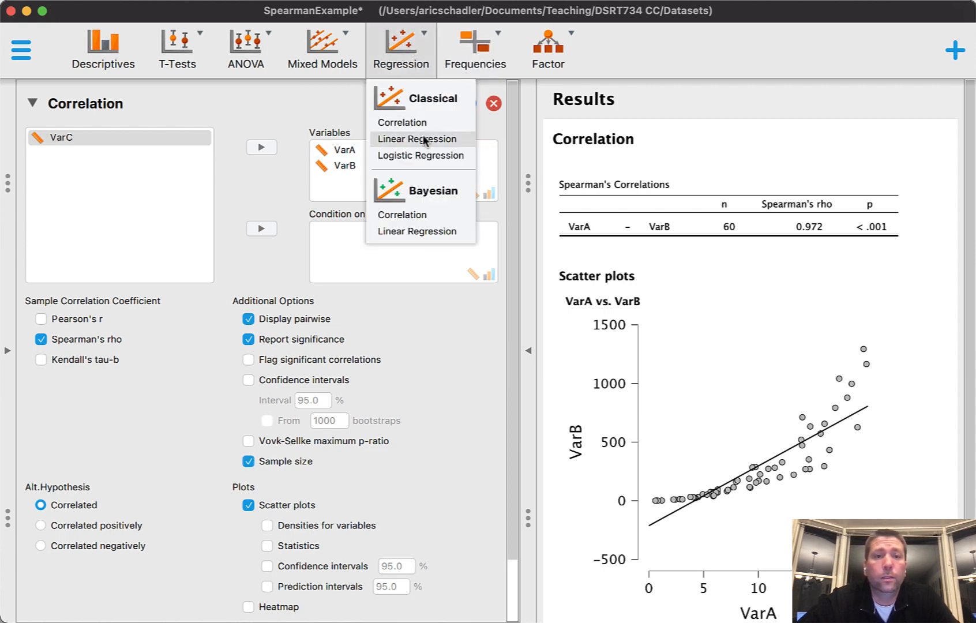
pyautogui.click(401, 122)
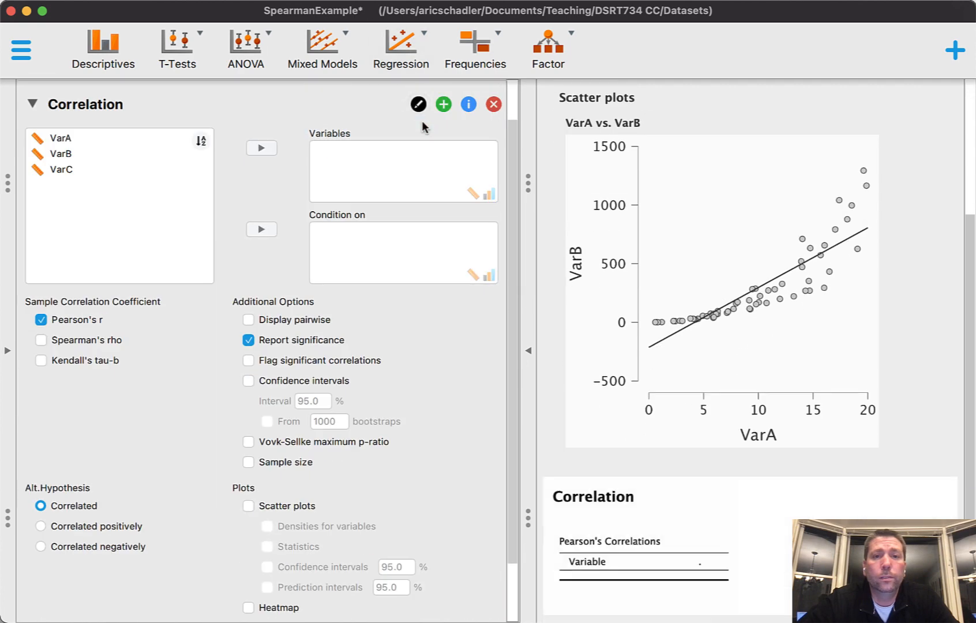
pyautogui.click(61, 137)
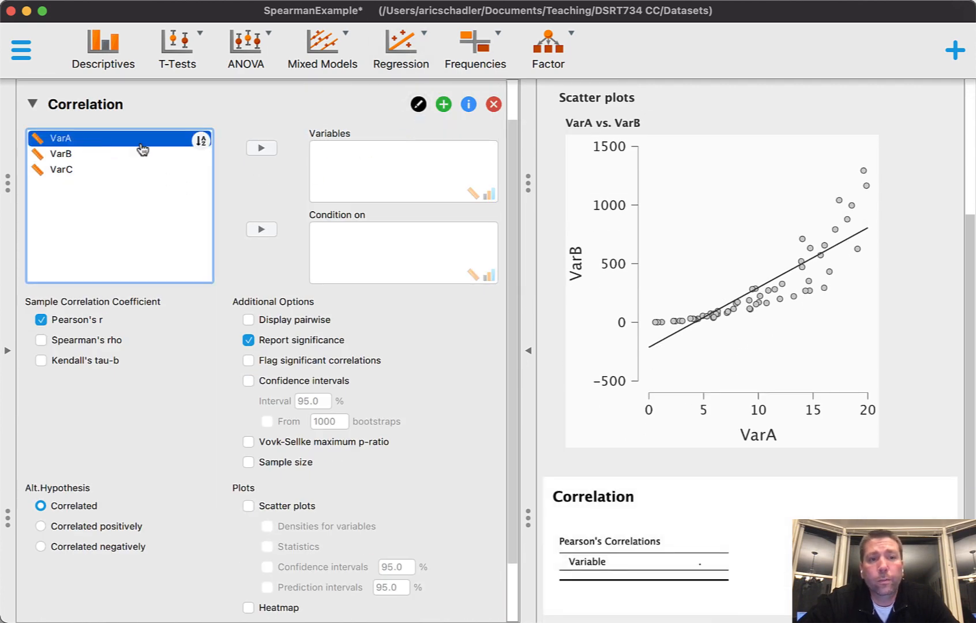
pyautogui.click(260, 148)
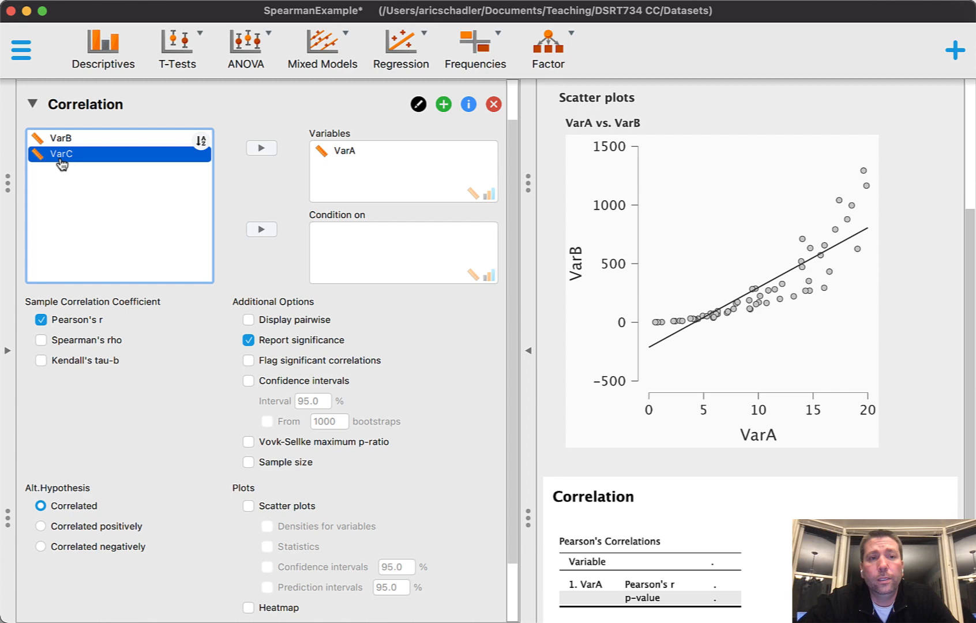
pyautogui.click(261, 148)
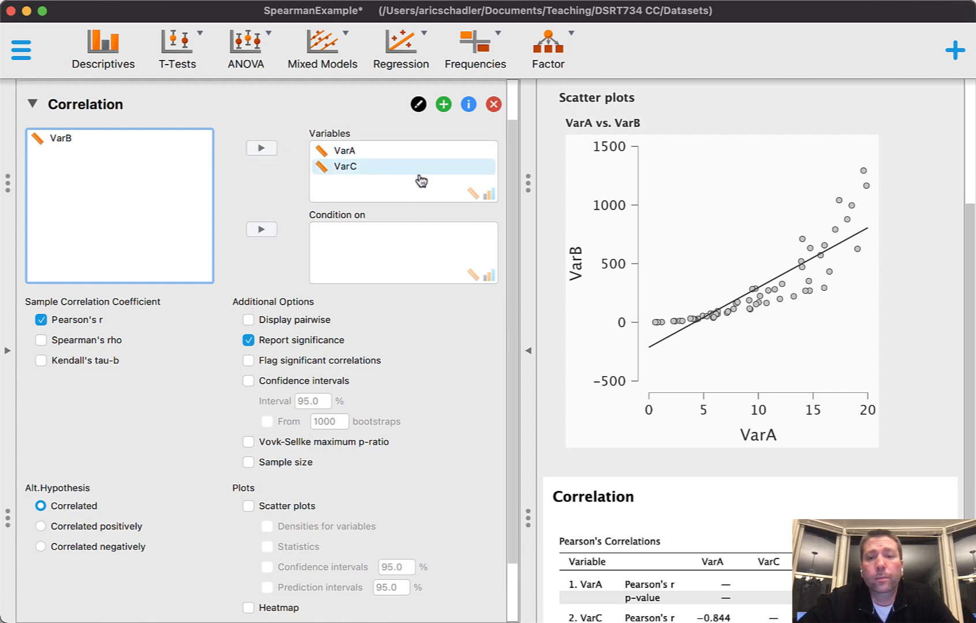
# Step: Enable scatter plots, pairwise display, Spearman's rho only and sample size (rho −0.963, n 60)
pyautogui.scroll(-3)
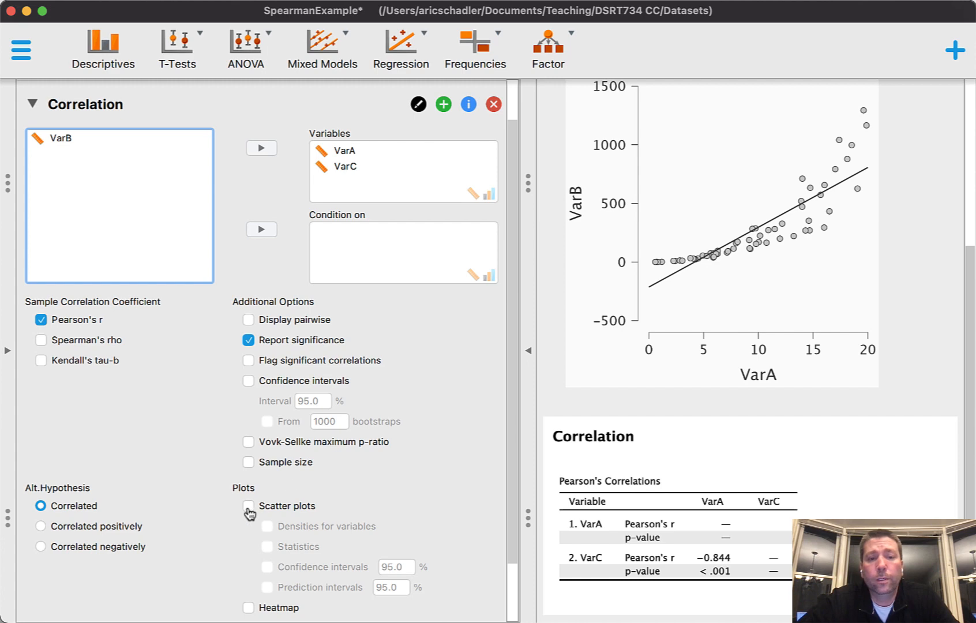
pyautogui.click(248, 505)
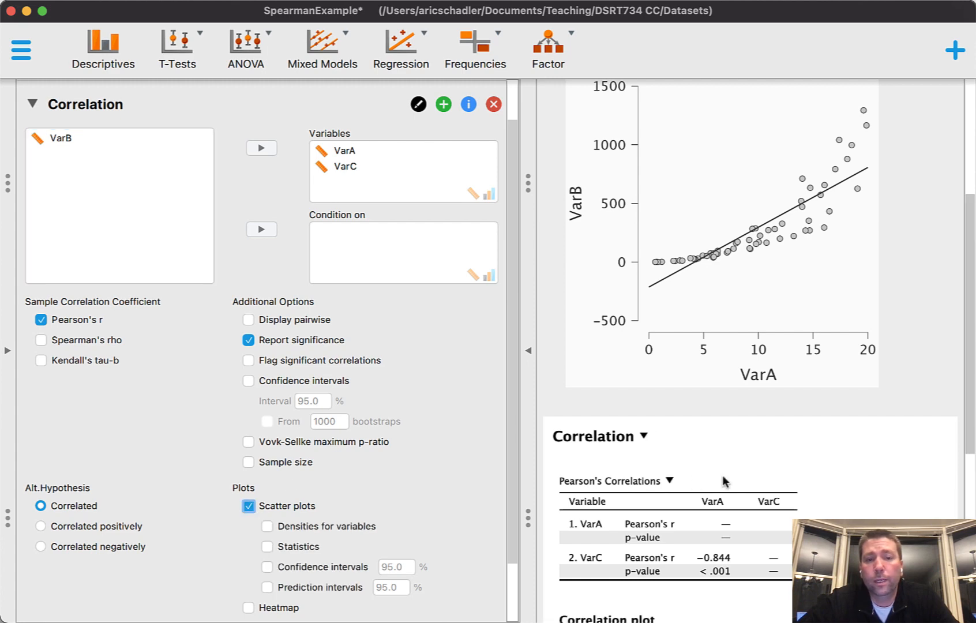
pyautogui.click(249, 319)
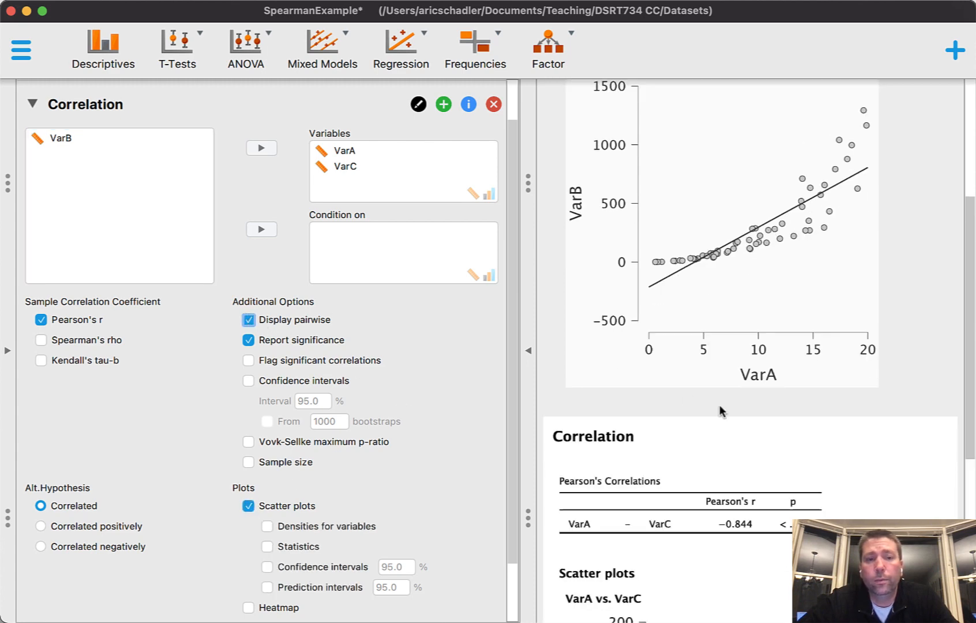
pyautogui.scroll(-3)
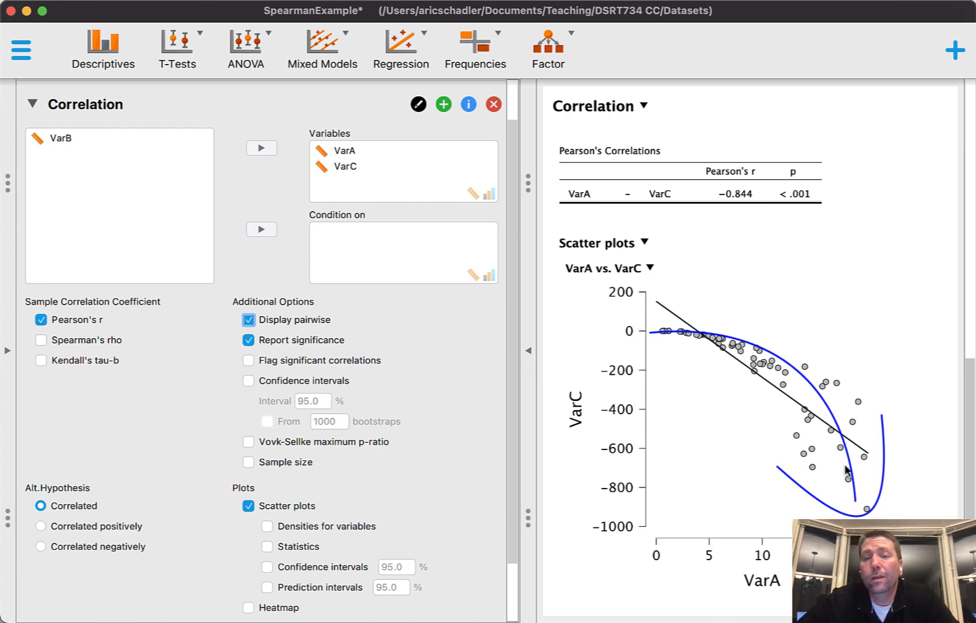
pyautogui.moveTo(666, 342)
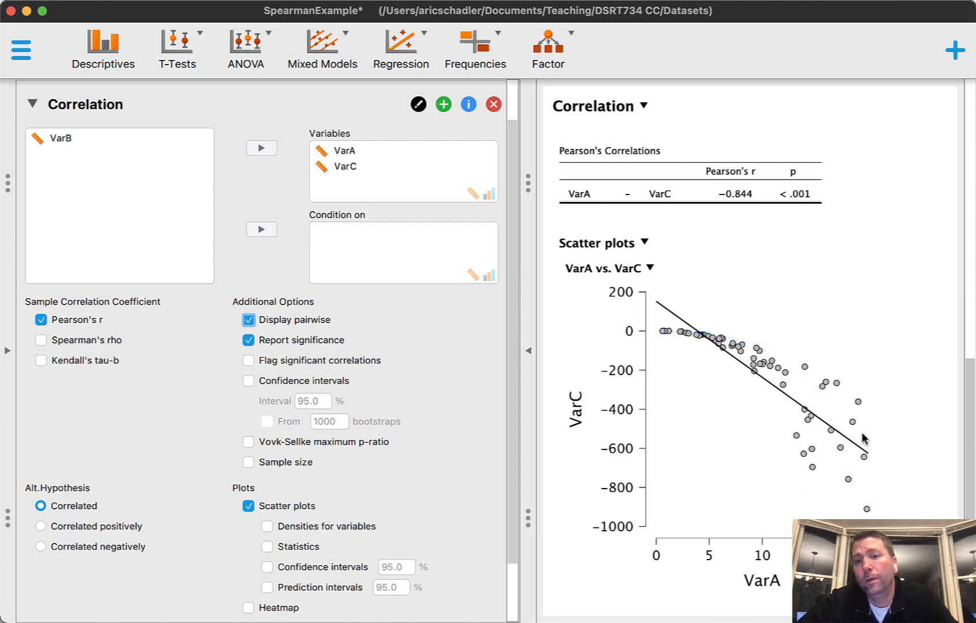
pyautogui.moveTo(653, 339)
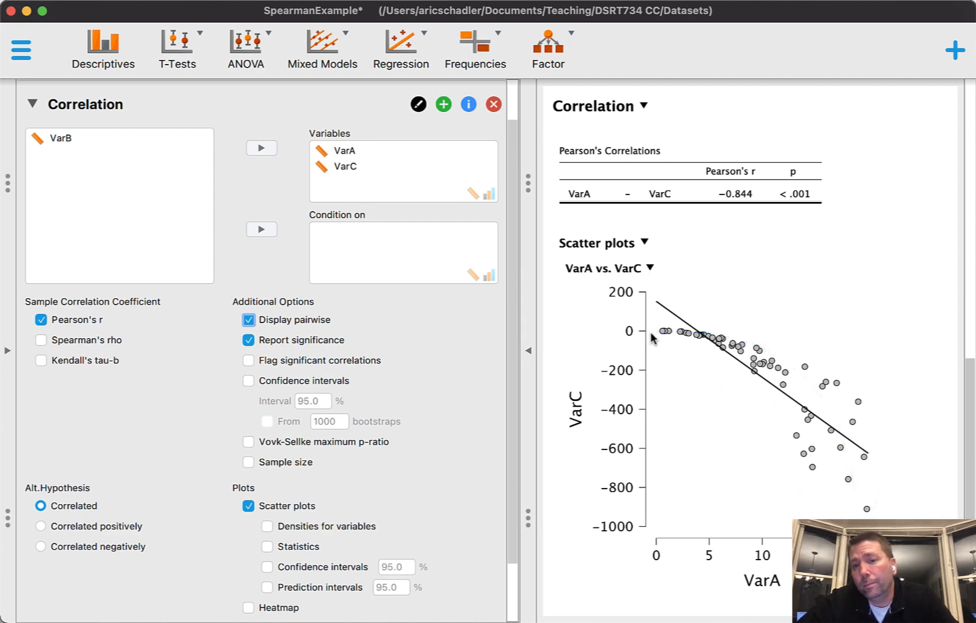
pyautogui.moveTo(751, 463)
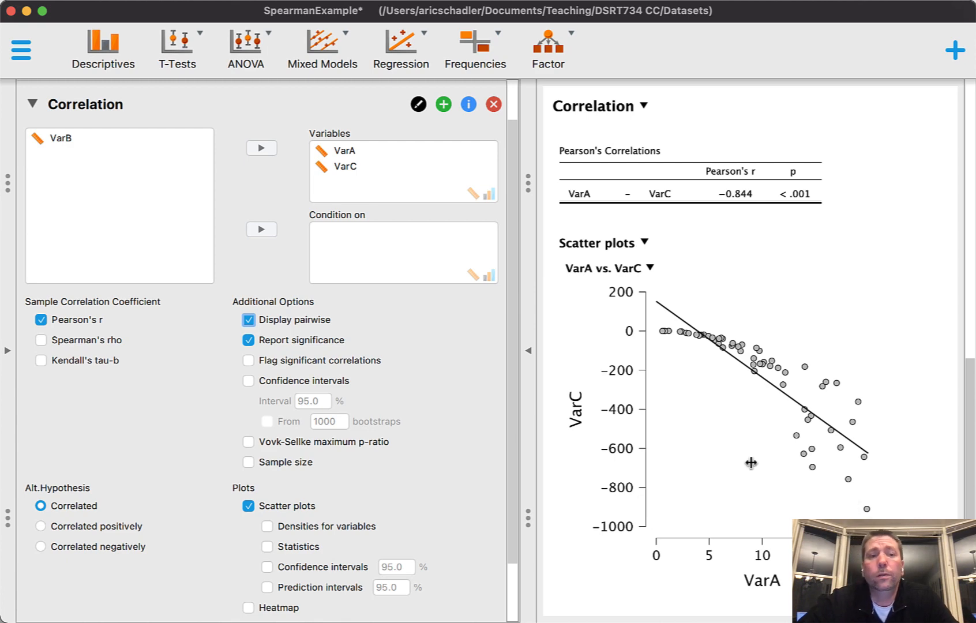
pyautogui.click(40, 319)
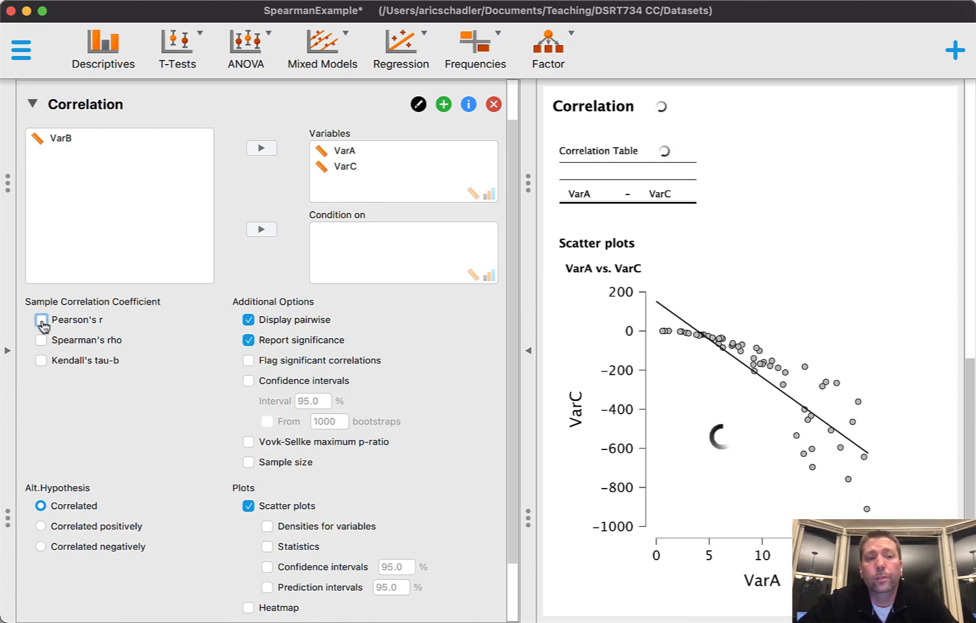
pyautogui.click(41, 340)
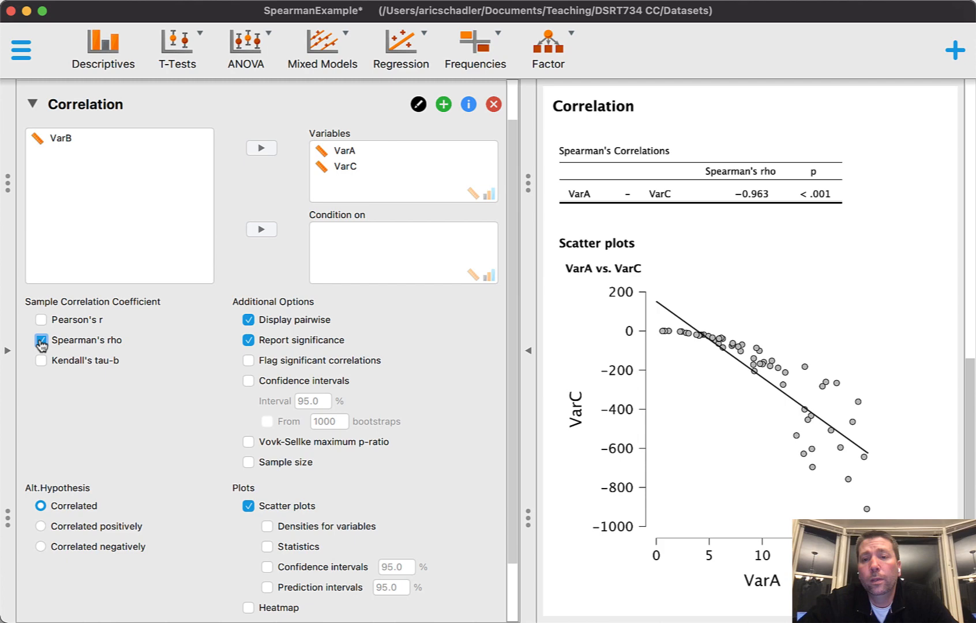
pyautogui.moveTo(789, 219)
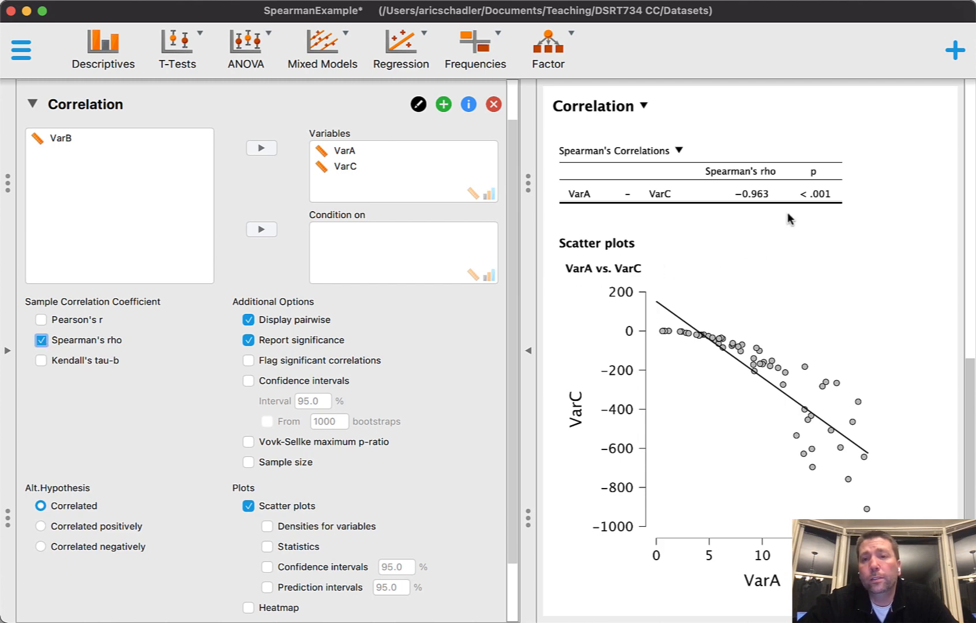
pyautogui.click(249, 462)
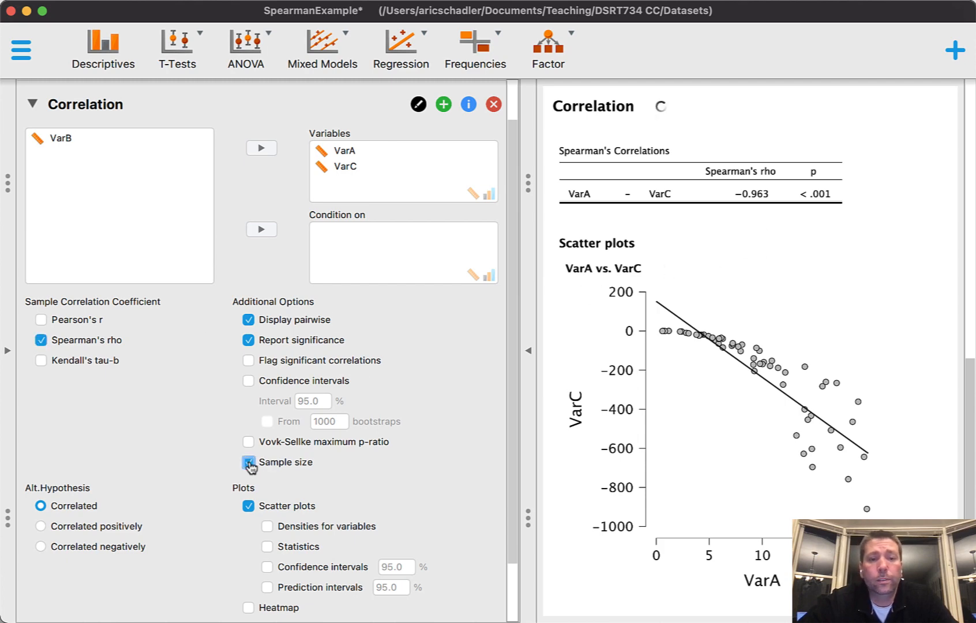
pyautogui.click(248, 462)
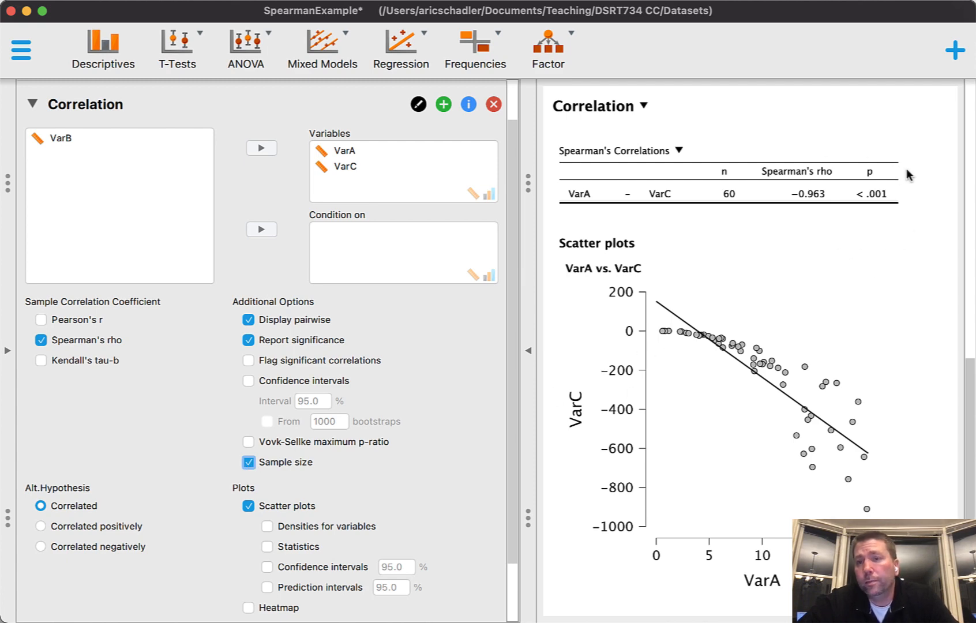
pyautogui.moveTo(875, 215)
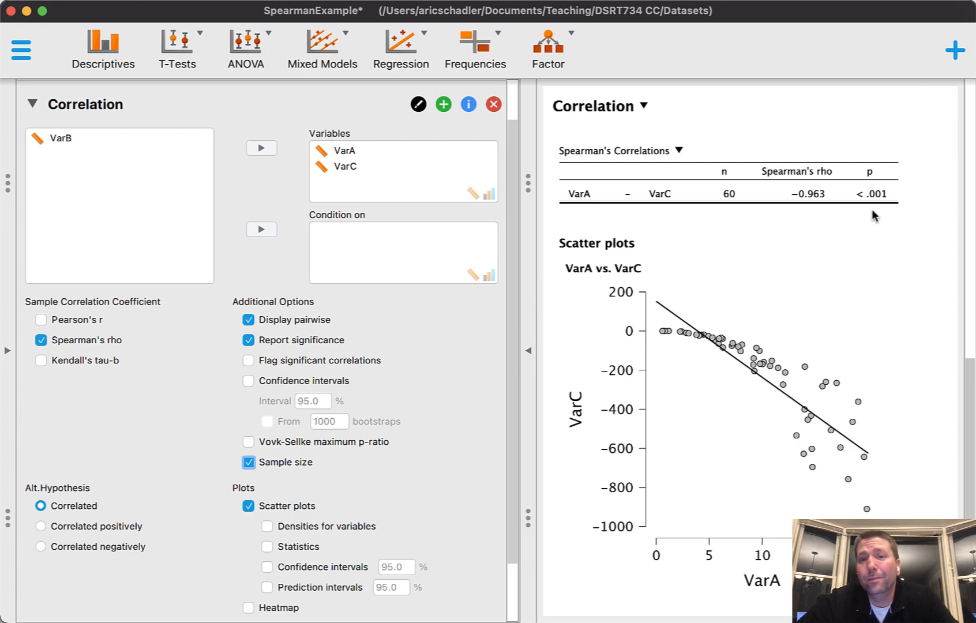
pyautogui.moveTo(576, 203)
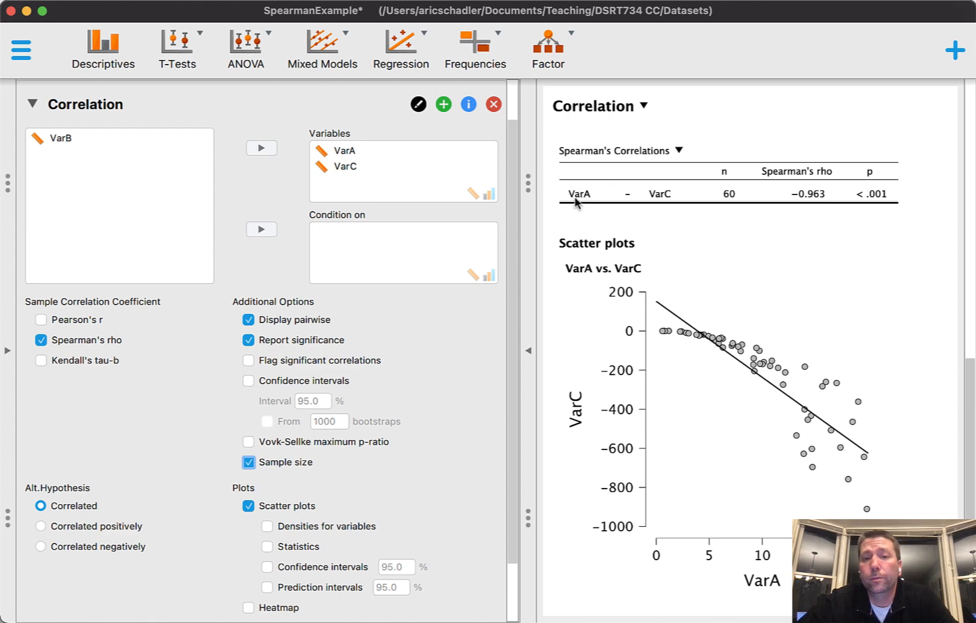
pyautogui.moveTo(672, 208)
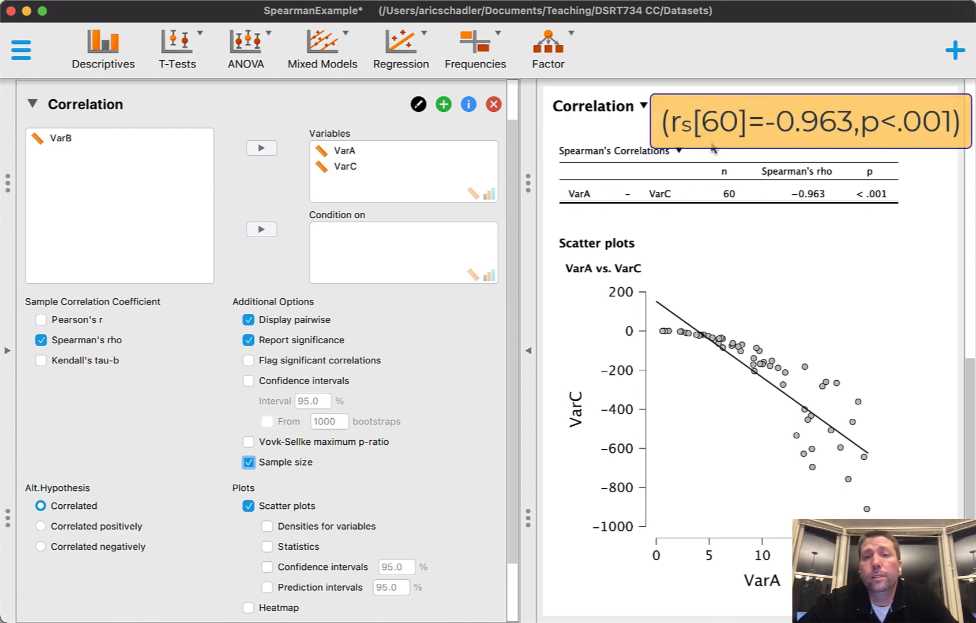
pyautogui.moveTo(698, 212)
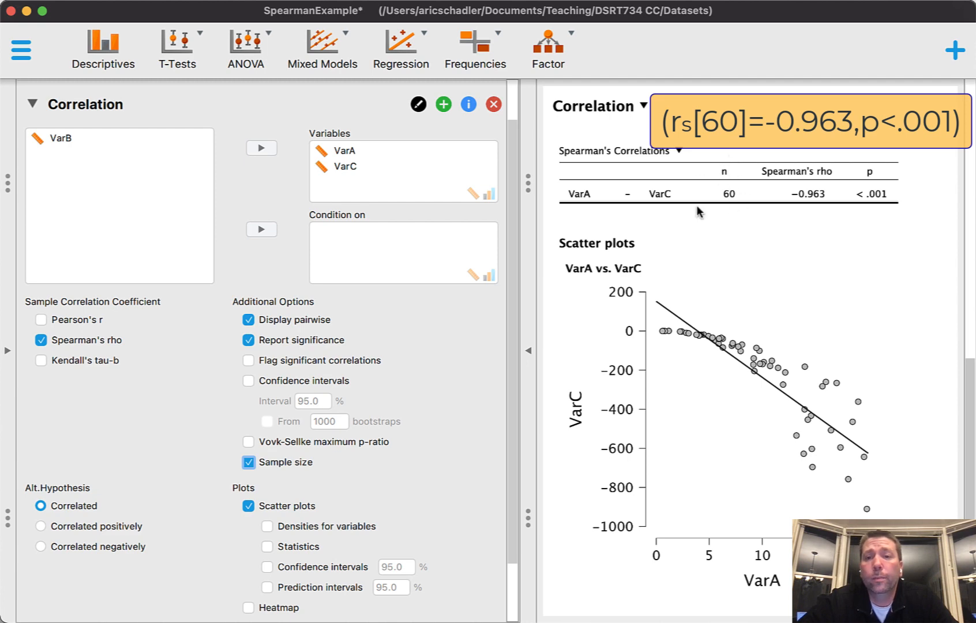
pyautogui.moveTo(746, 183)
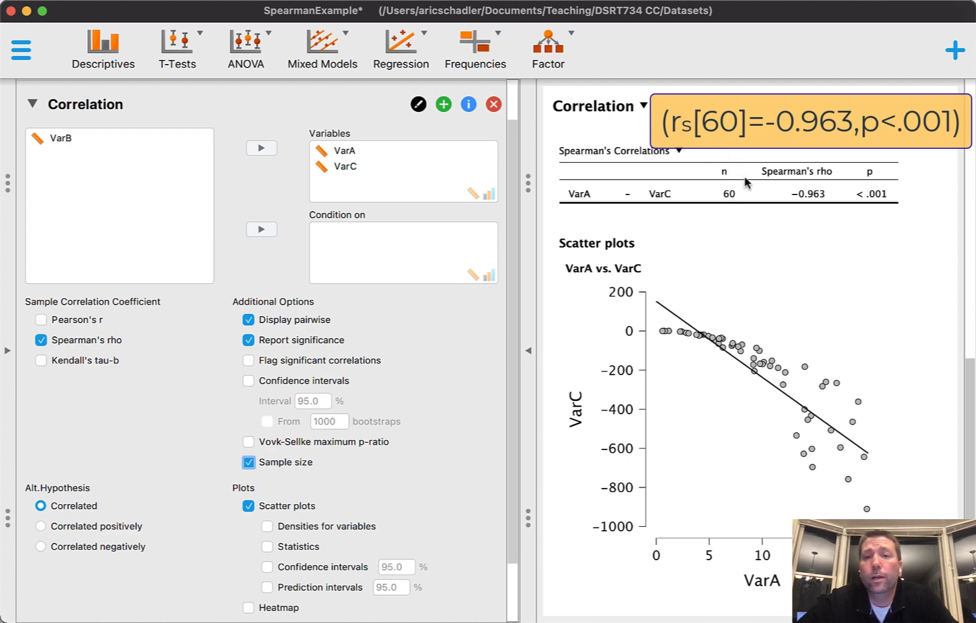
pyautogui.moveTo(811, 211)
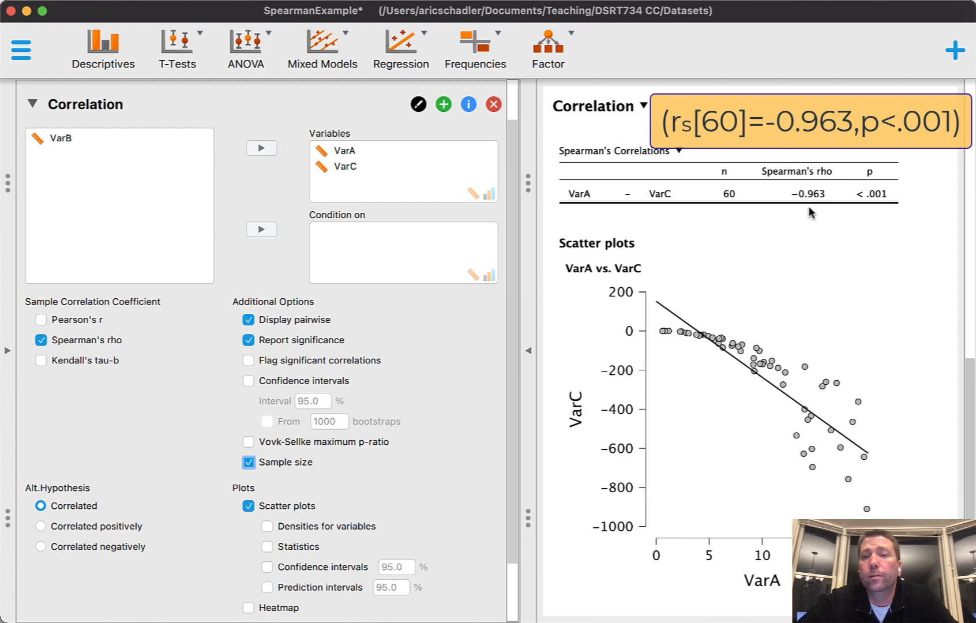
pyautogui.moveTo(867, 210)
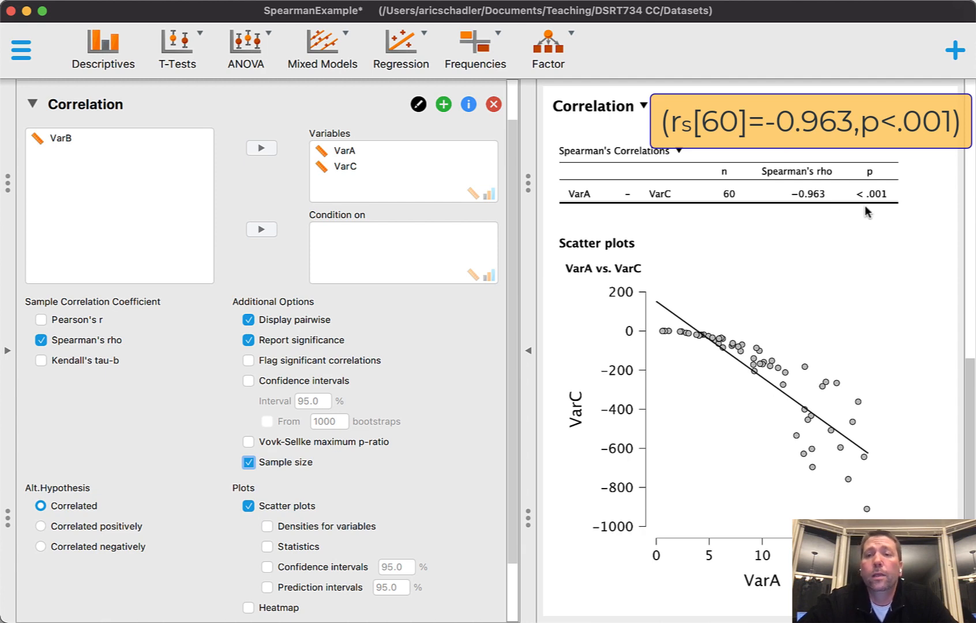
pyautogui.moveTo(894, 208)
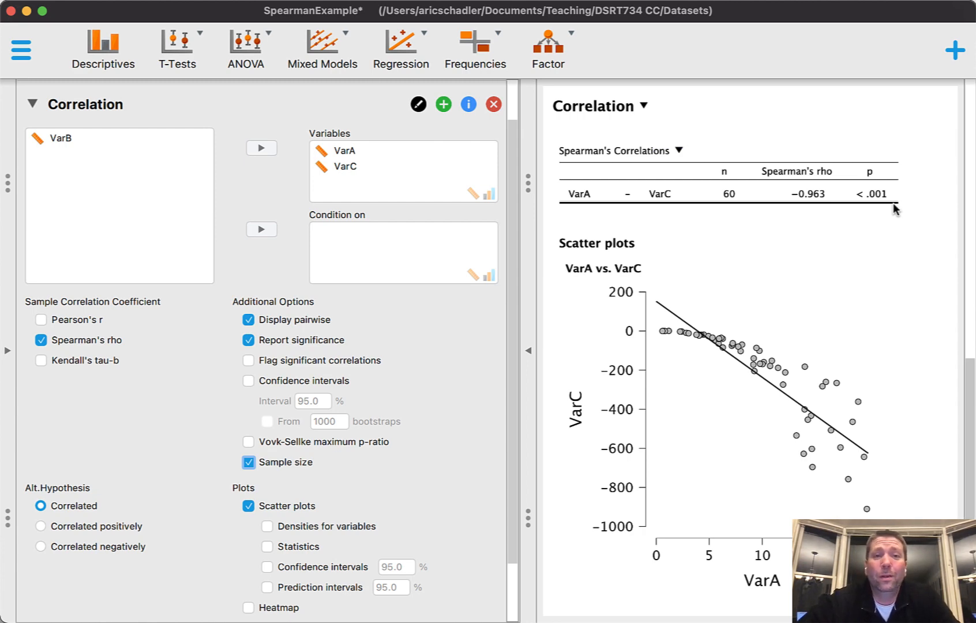
pyautogui.moveTo(474, 49)
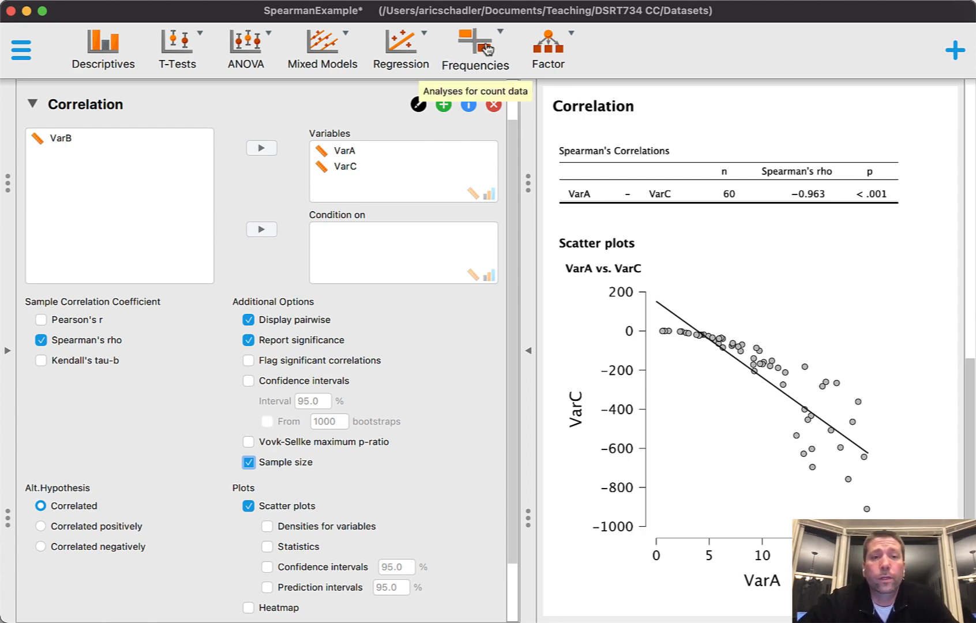
pyautogui.moveTo(244, 56)
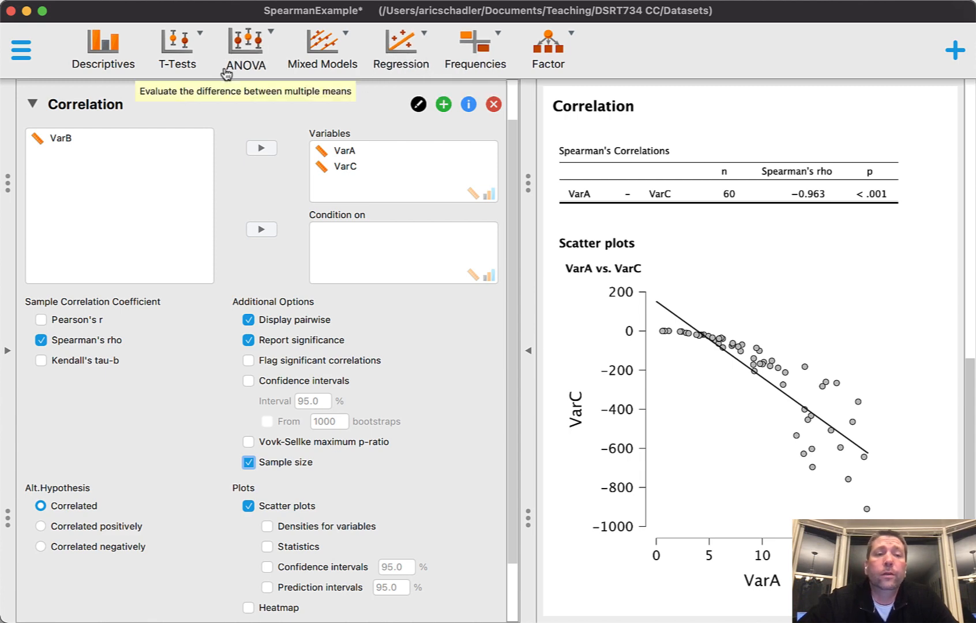
pyautogui.moveTo(265, 66)
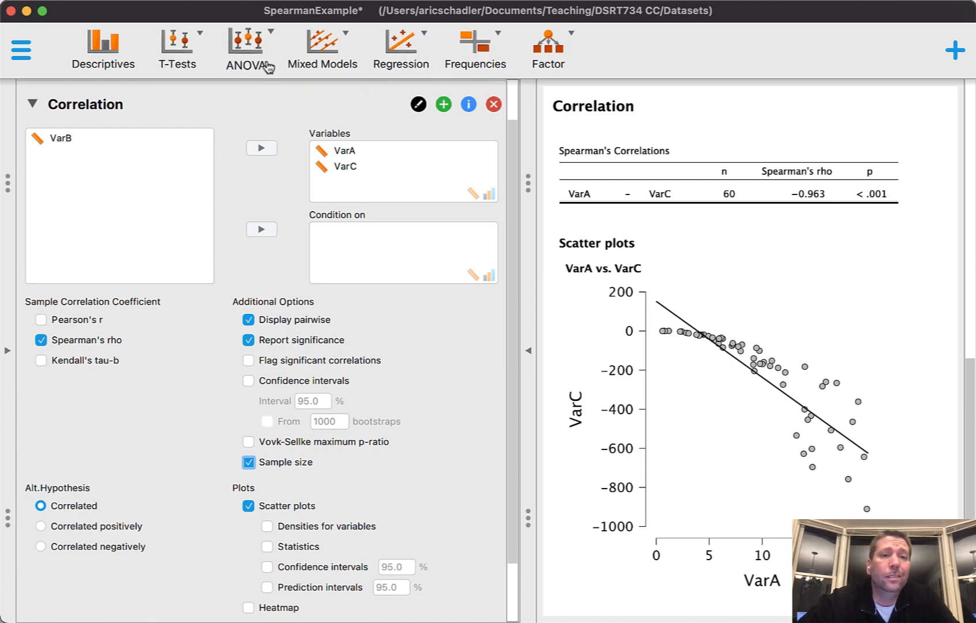
pyautogui.moveTo(248, 50)
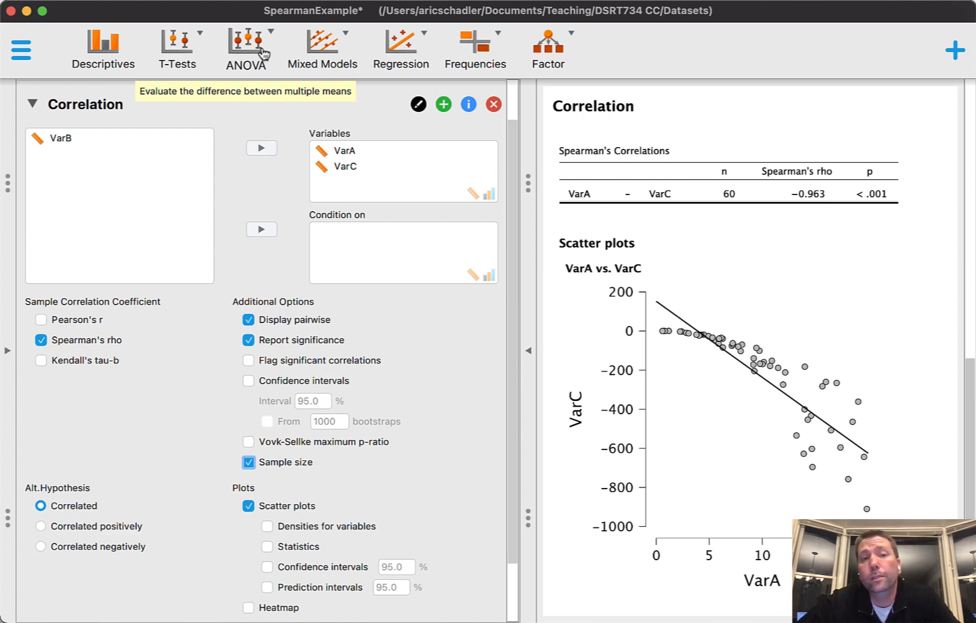
pyautogui.moveTo(266, 72)
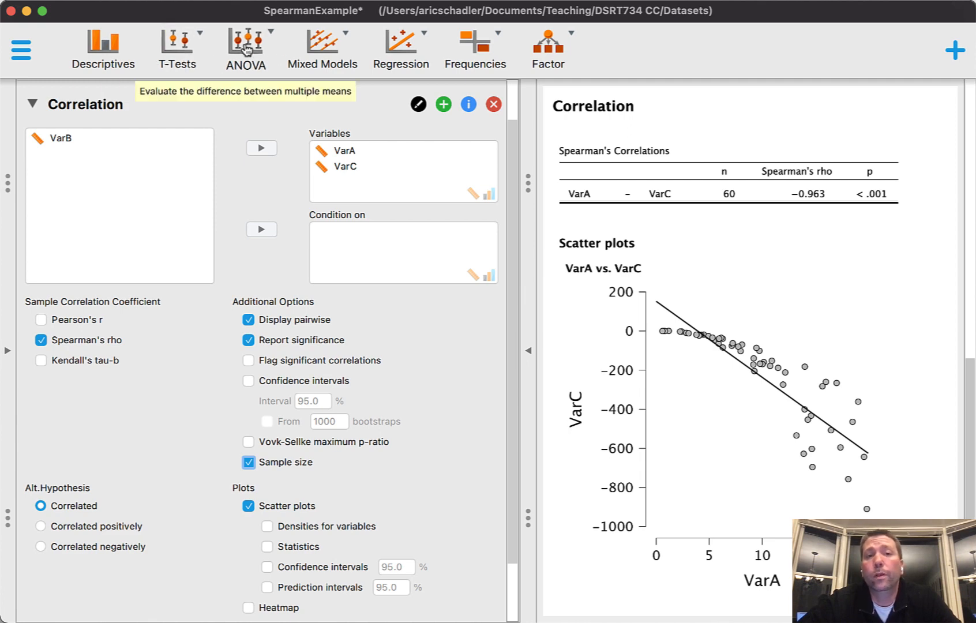
pyautogui.moveTo(177, 50)
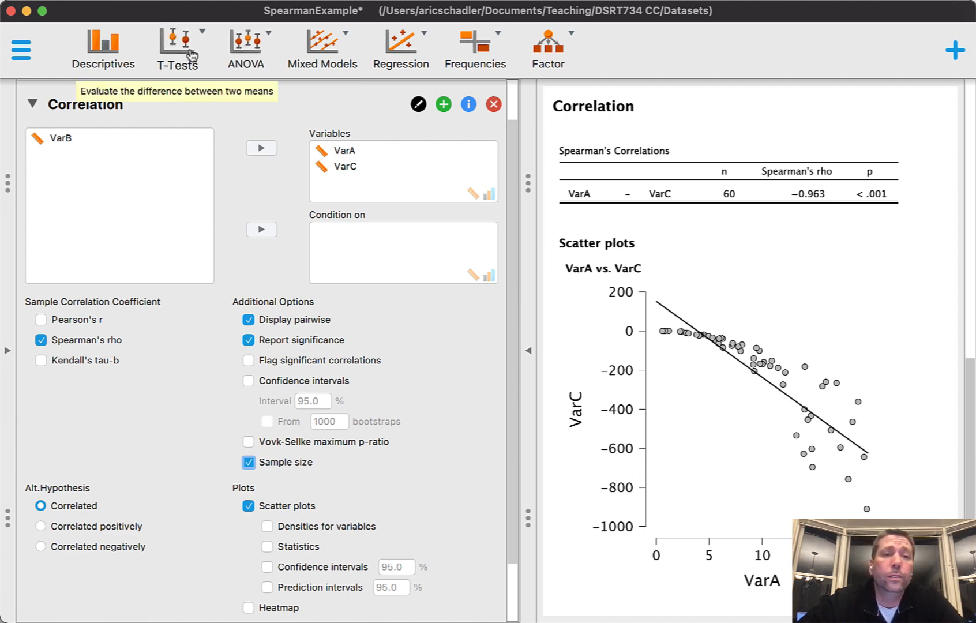
# Step: Open the T-Tests module's list of classical and Bayesian analyses
pyautogui.click(176, 50)
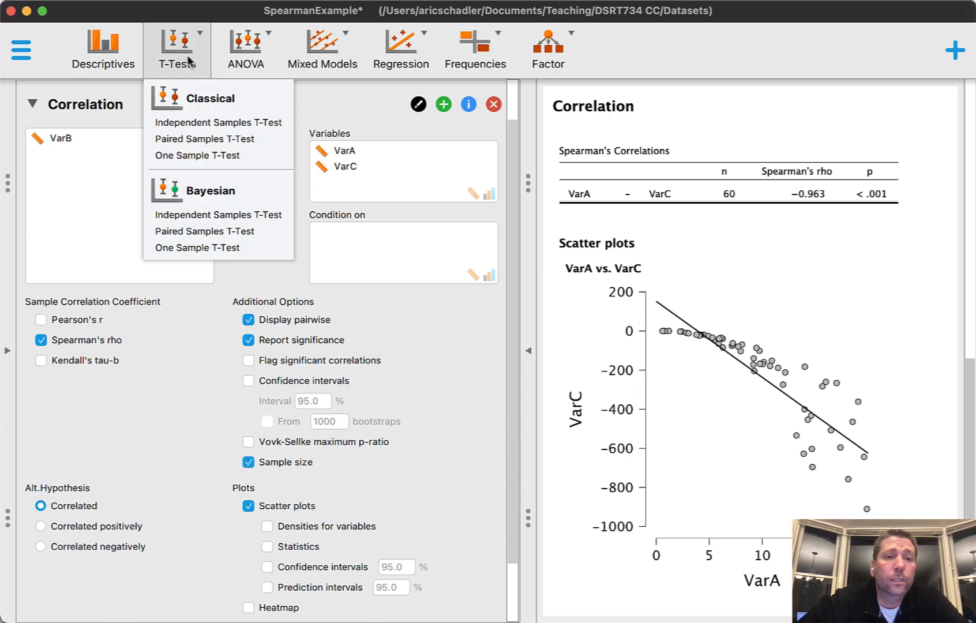
# Step: Add an empty Independent Samples T-Test with its Mann-Whitney option, then reopen T-Tests
pyautogui.click(217, 121)
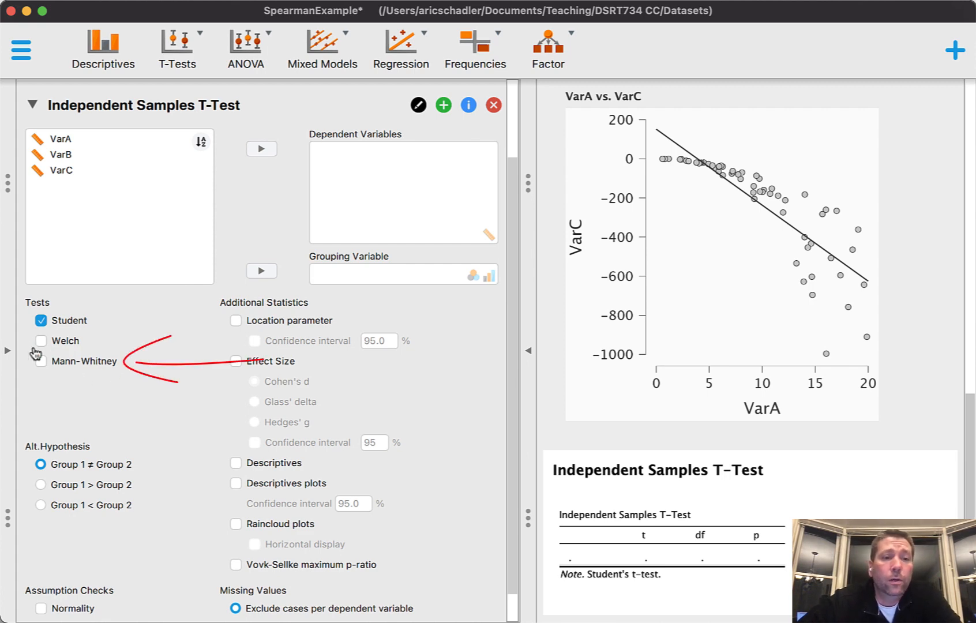
pyautogui.moveTo(76, 381)
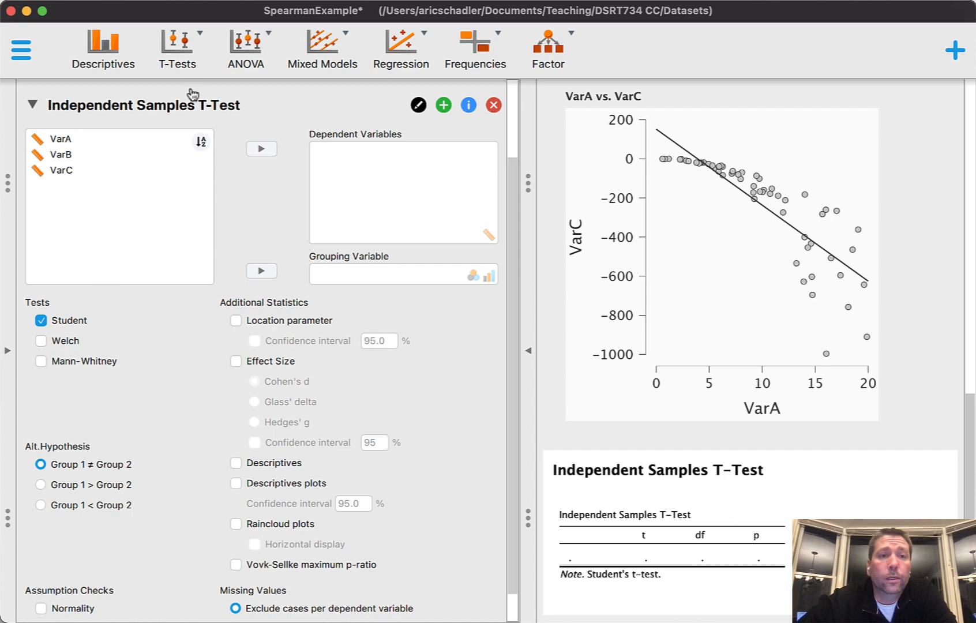
pyautogui.click(176, 49)
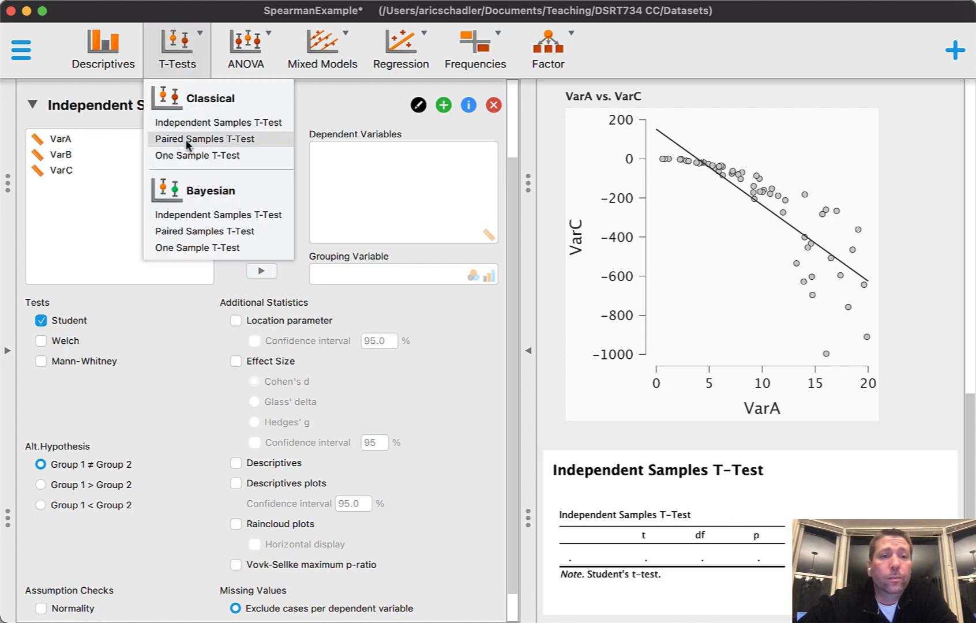
# Step: Add a Paired Samples T-Test with its Wilcoxon signed-rank option, then open ANOVA
pyautogui.click(203, 138)
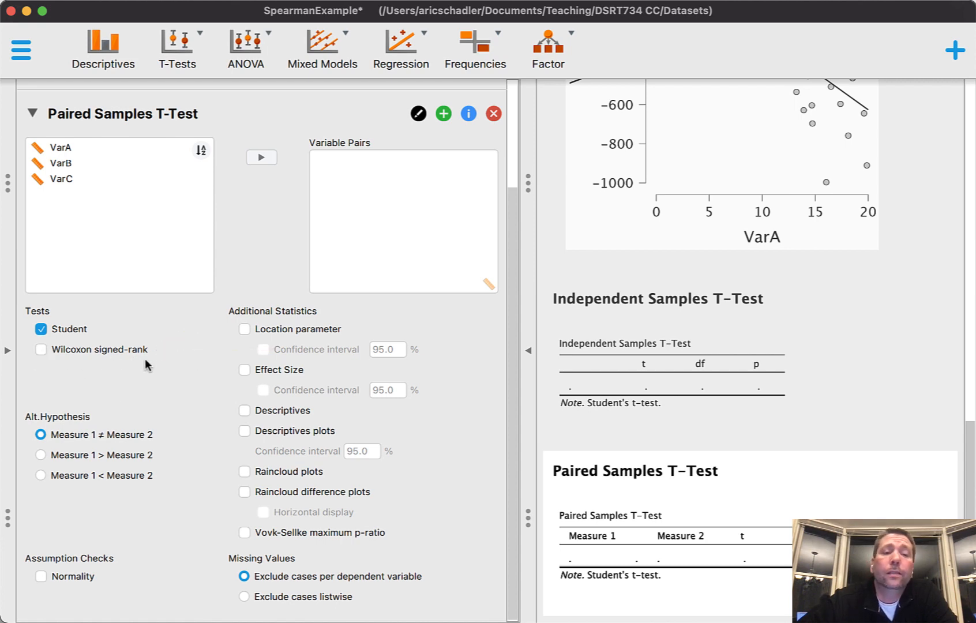
pyautogui.moveTo(178, 383)
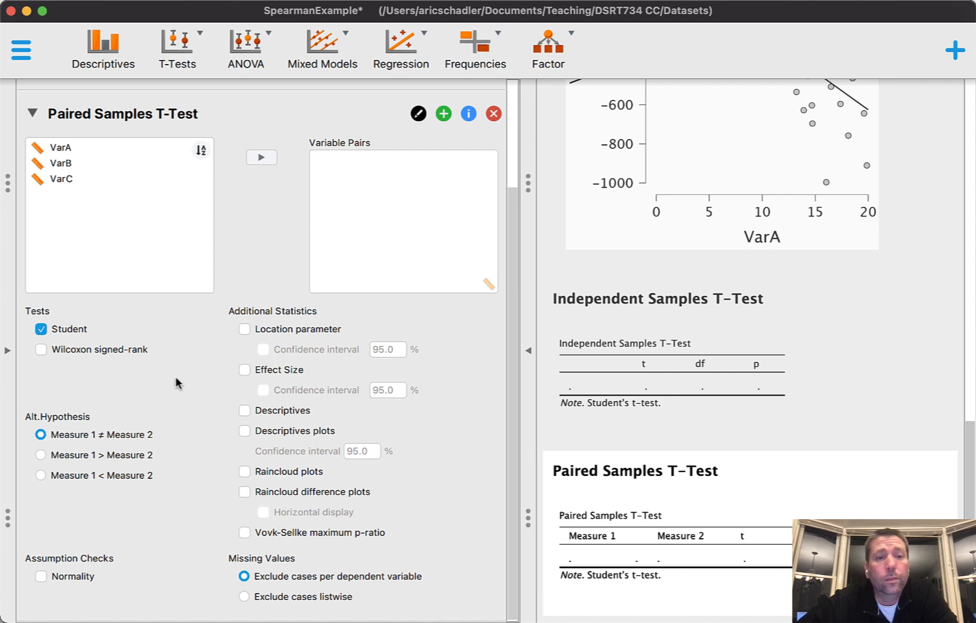
pyautogui.moveTo(141, 349)
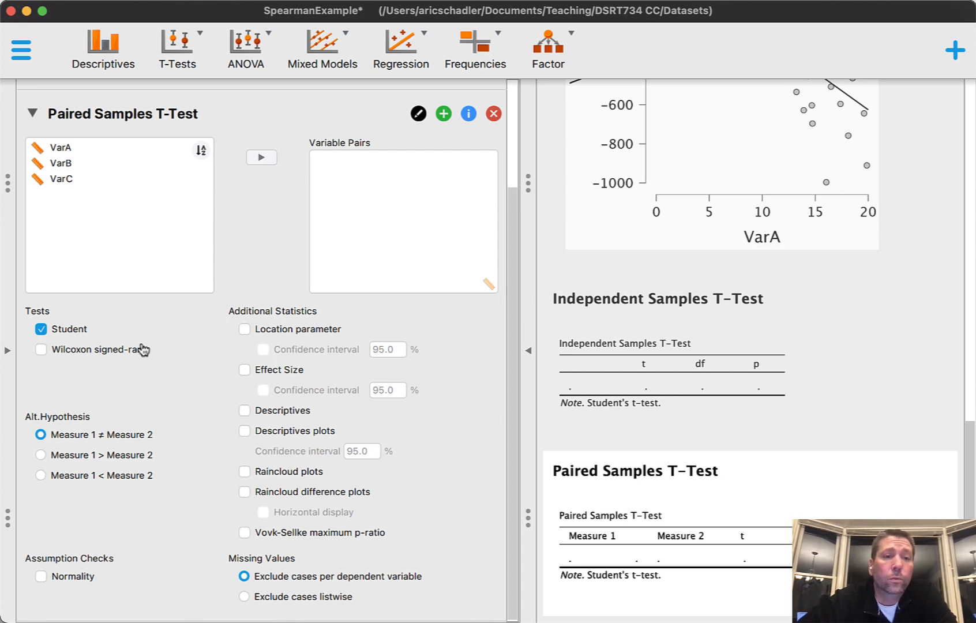
pyautogui.moveTo(247, 50)
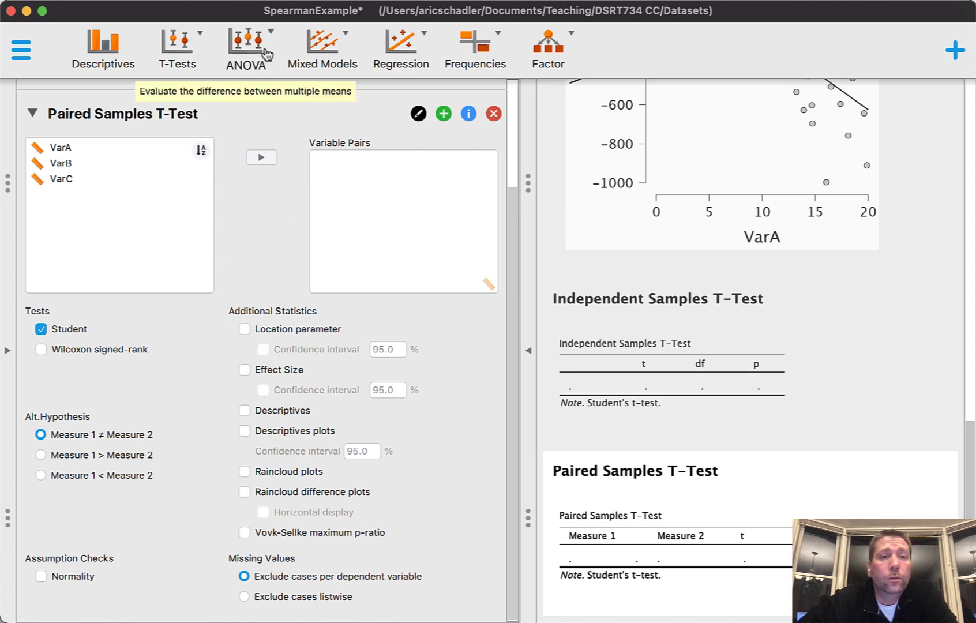
pyautogui.click(247, 49)
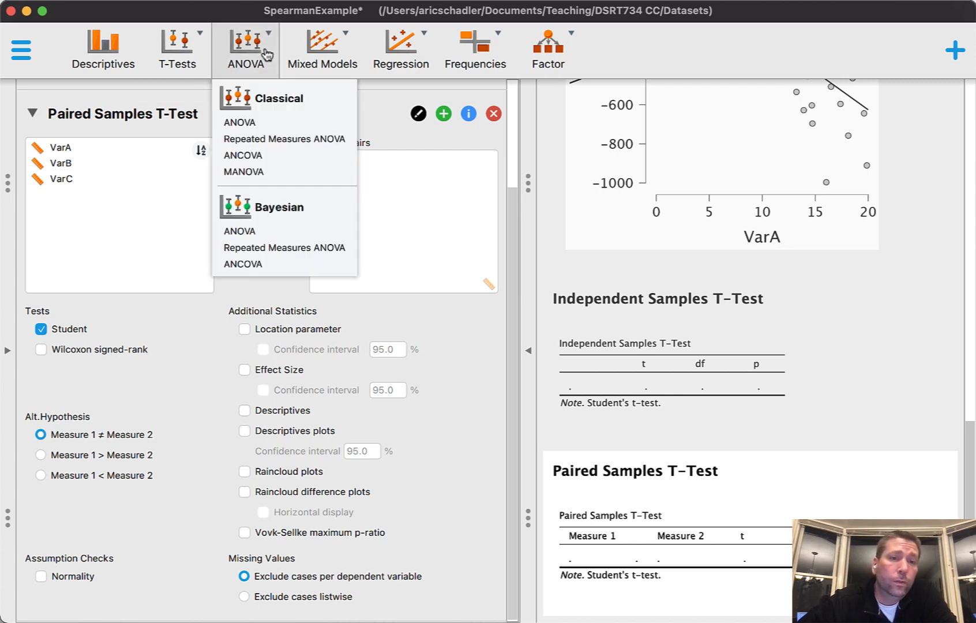
# Step: Add a classical ANOVA and scroll its options to the Nonparametrics section
pyautogui.click(238, 122)
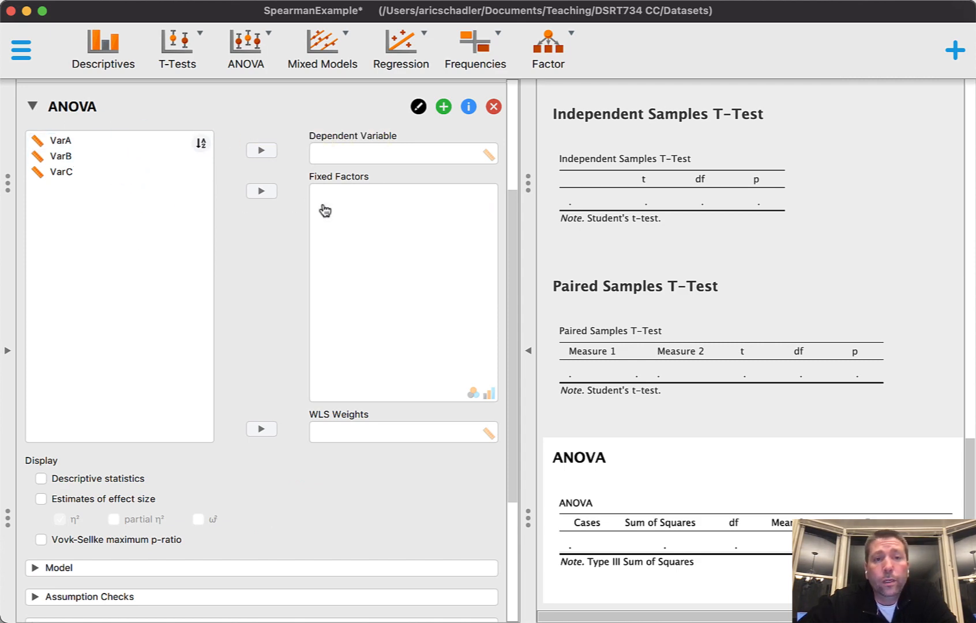
pyautogui.moveTo(368, 322)
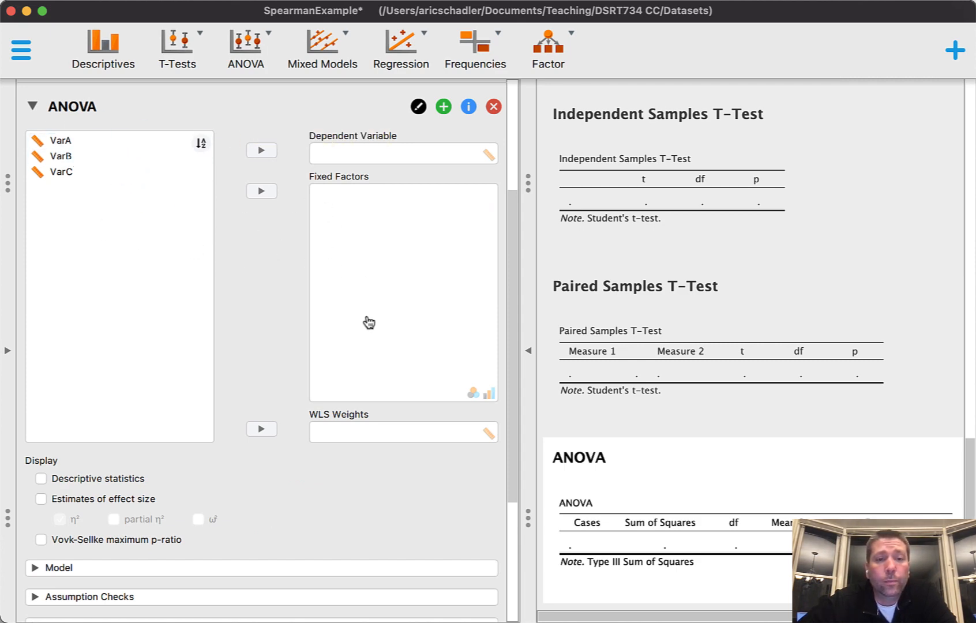
pyautogui.scroll(-3)
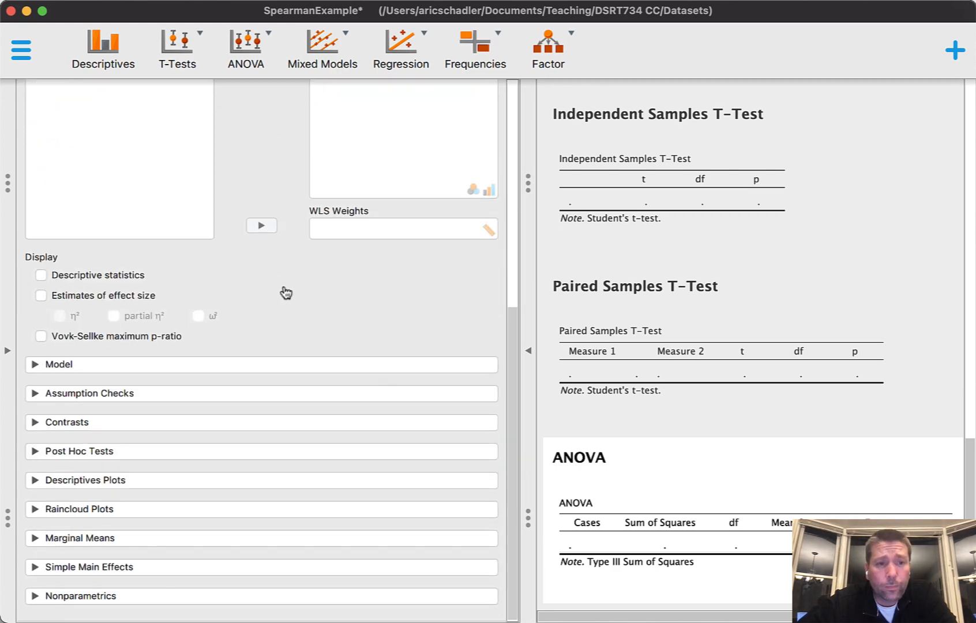
pyautogui.moveTo(177, 274)
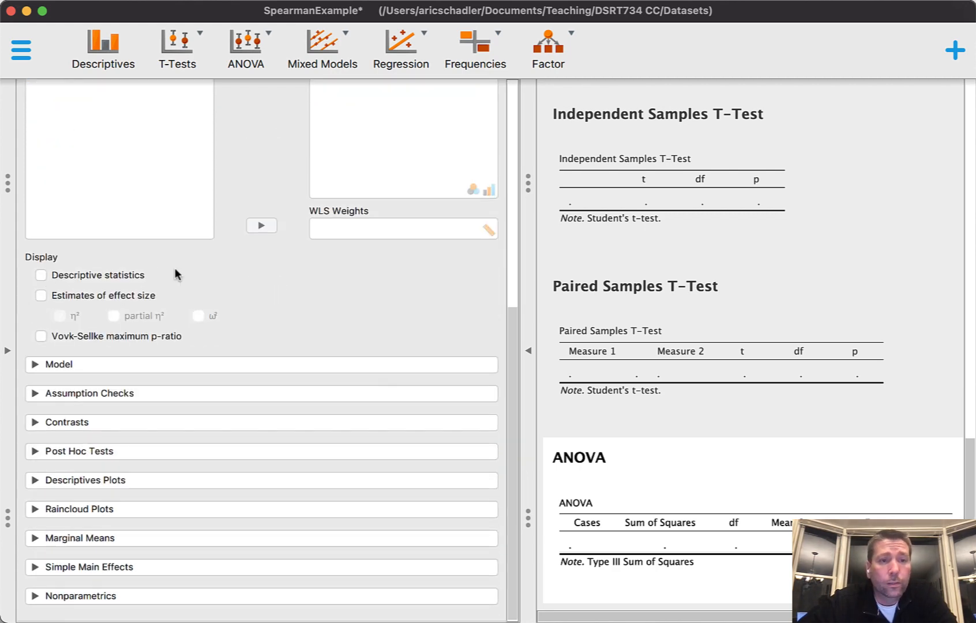
pyautogui.moveTo(241, 298)
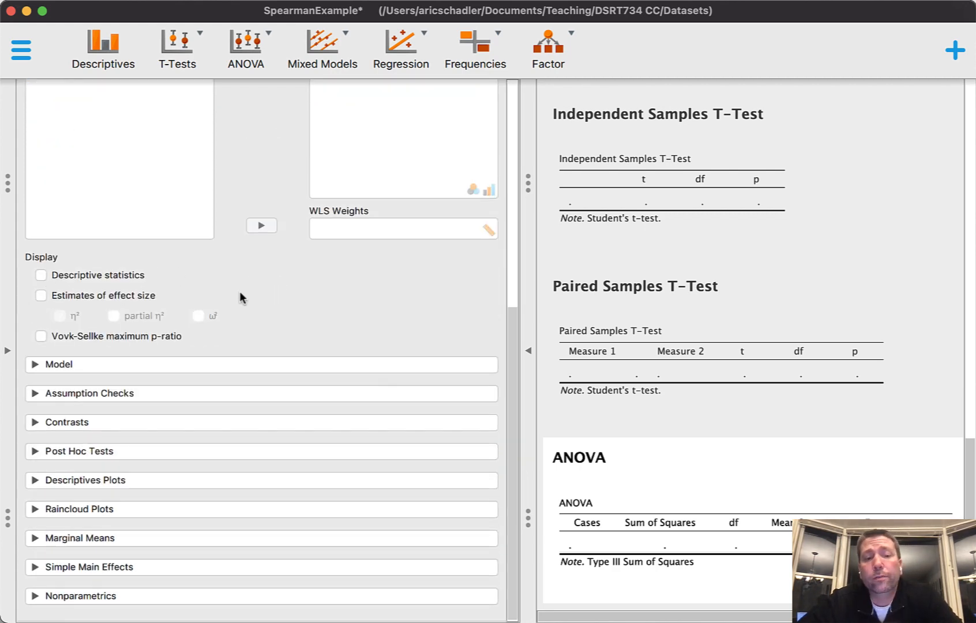